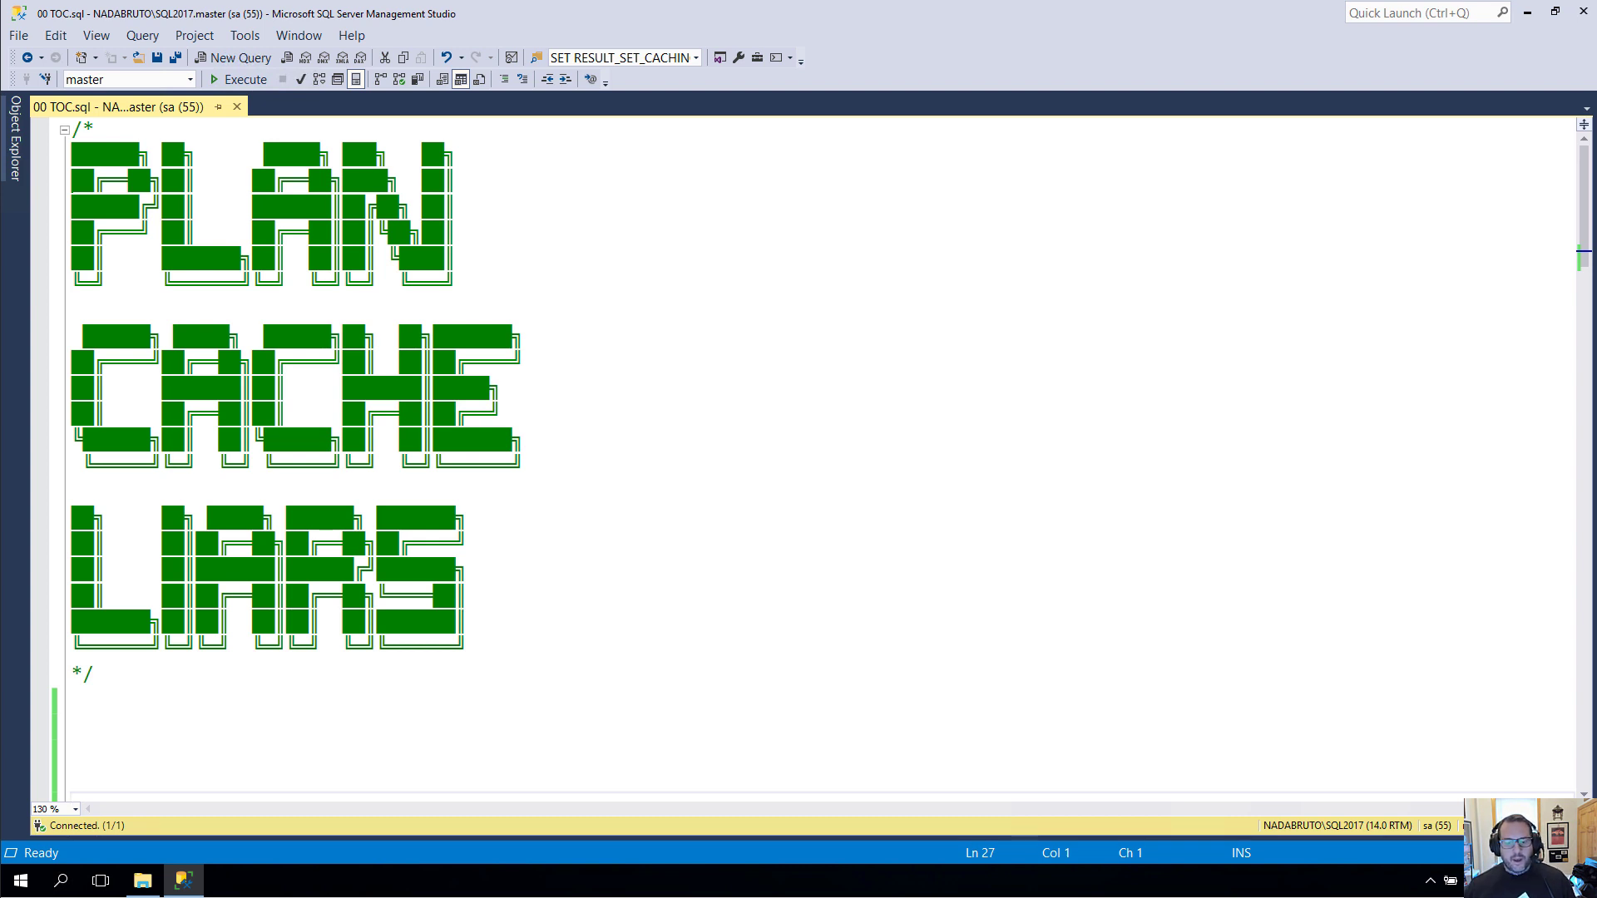
- Scroll past the PLAN CACHE LIARS banner to the contact block and Low Cost, High CPU topic
{"action": "left_click", "coordinate": [75, 795]}
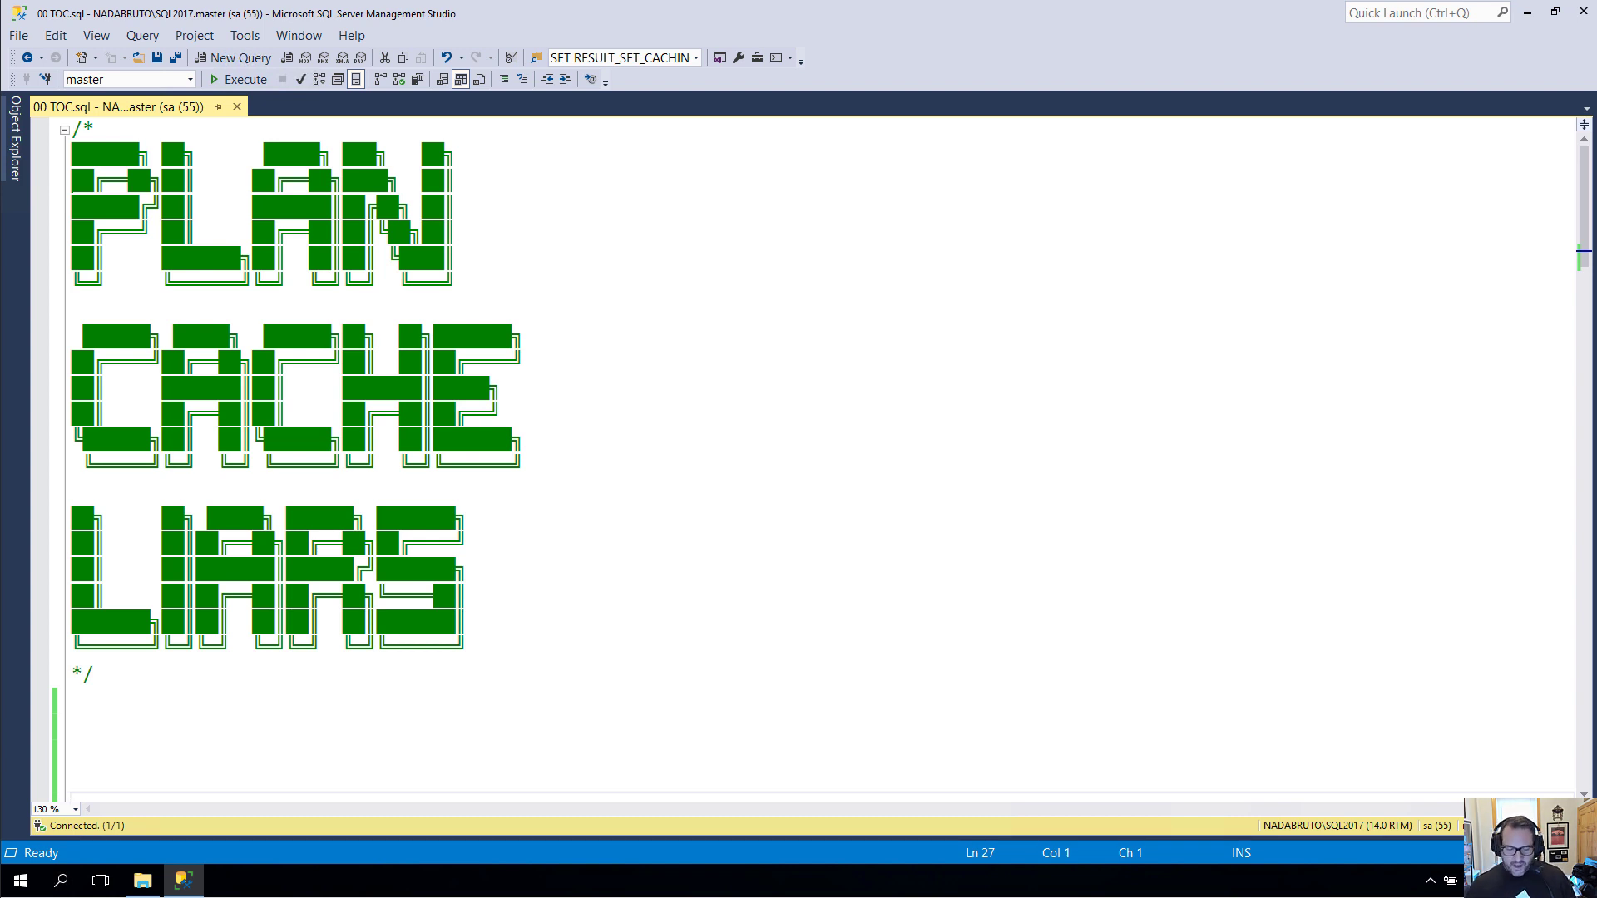
{"action": "mouse_move", "coordinate": [1212, 187]}
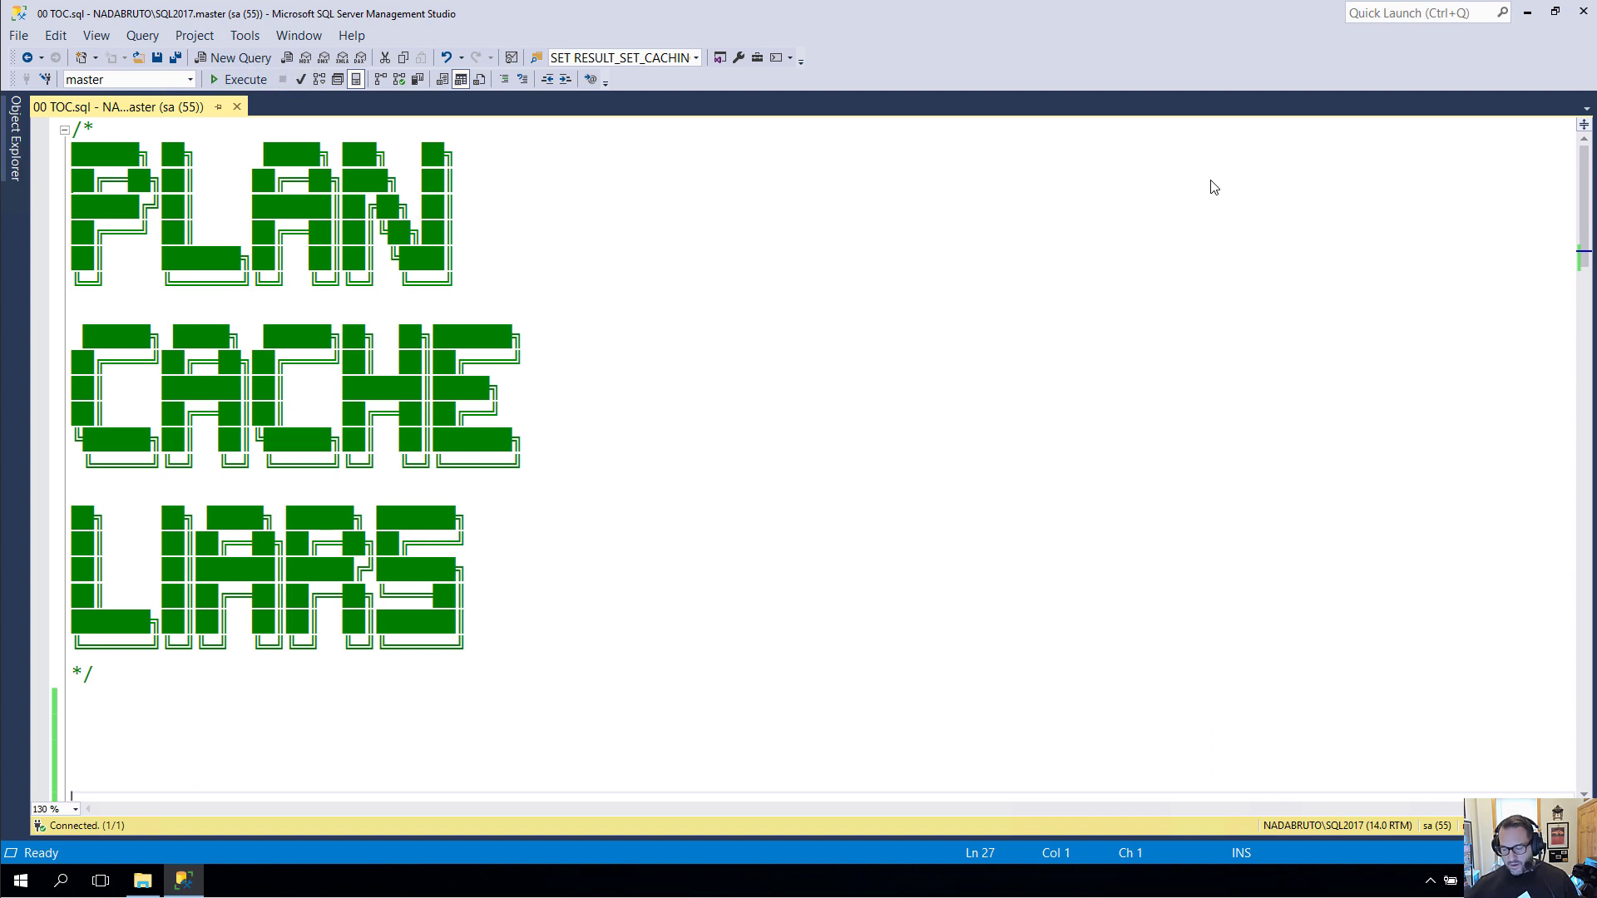
{"action": "mouse_move", "coordinate": [870, 414]}
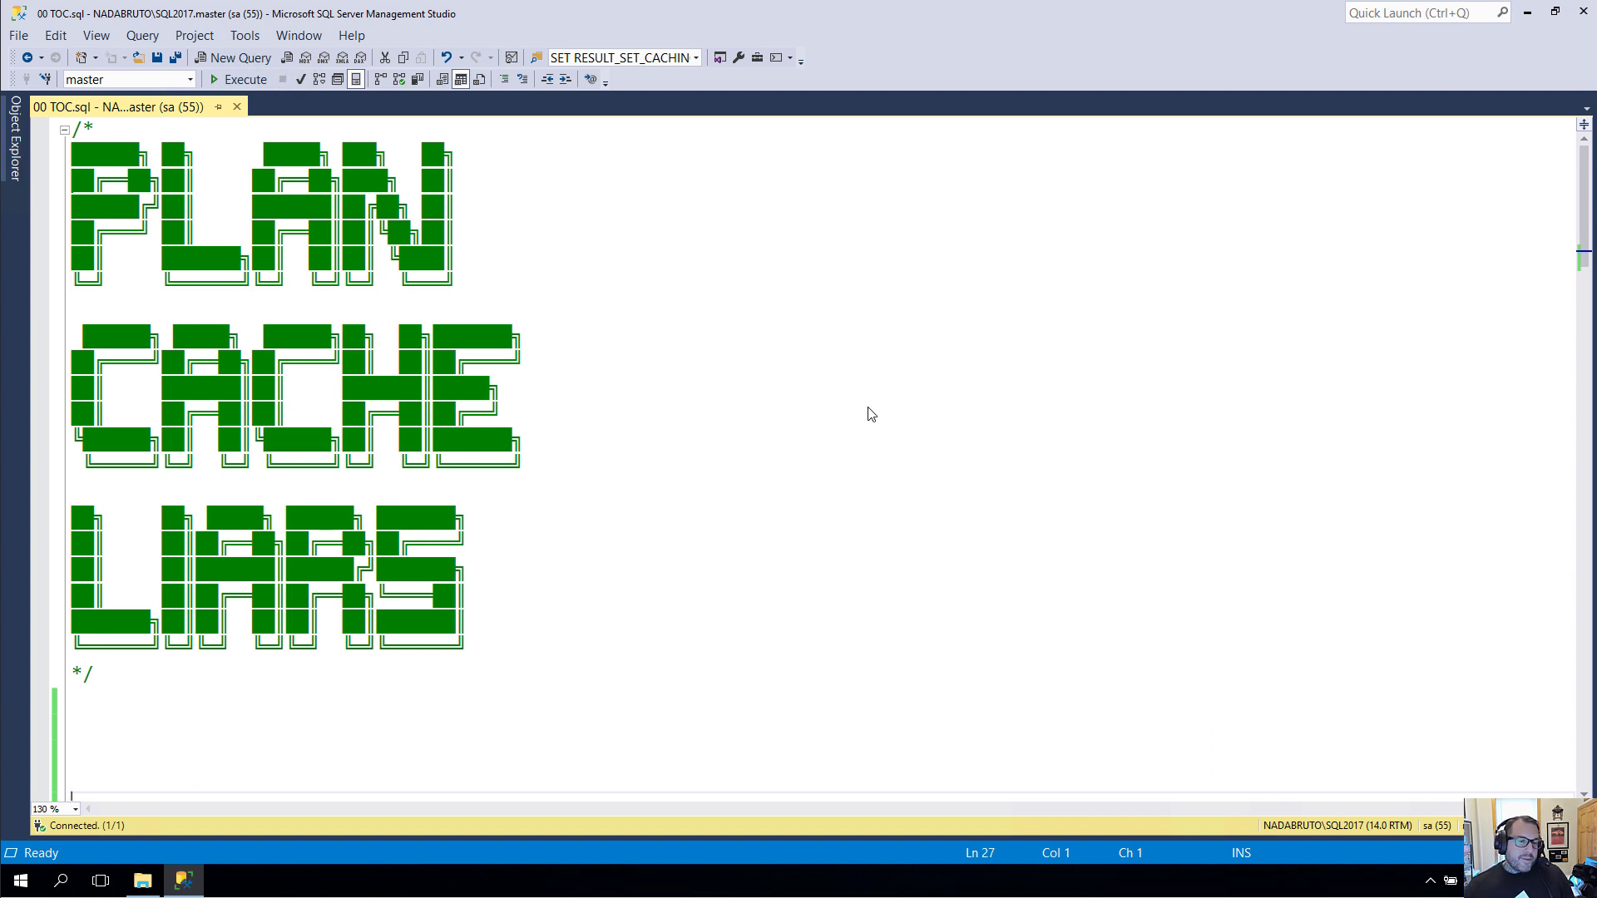
{"action": "scroll", "scroll_direction": "down", "scroll_amount": 3}
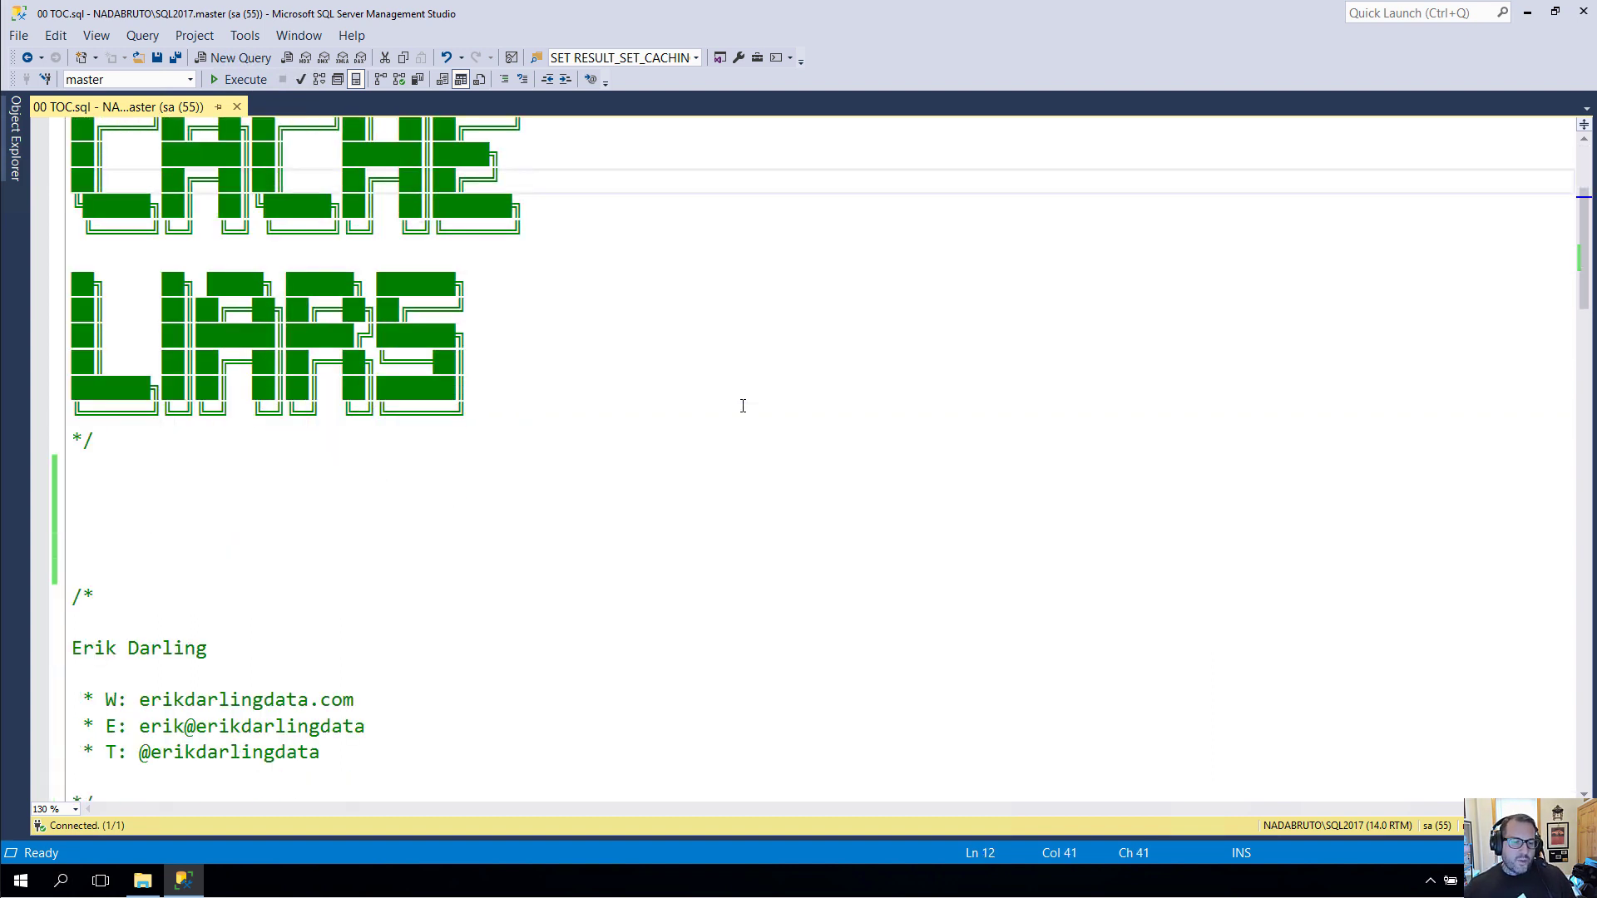
{"action": "scroll", "scroll_direction": "down", "scroll_amount": 3}
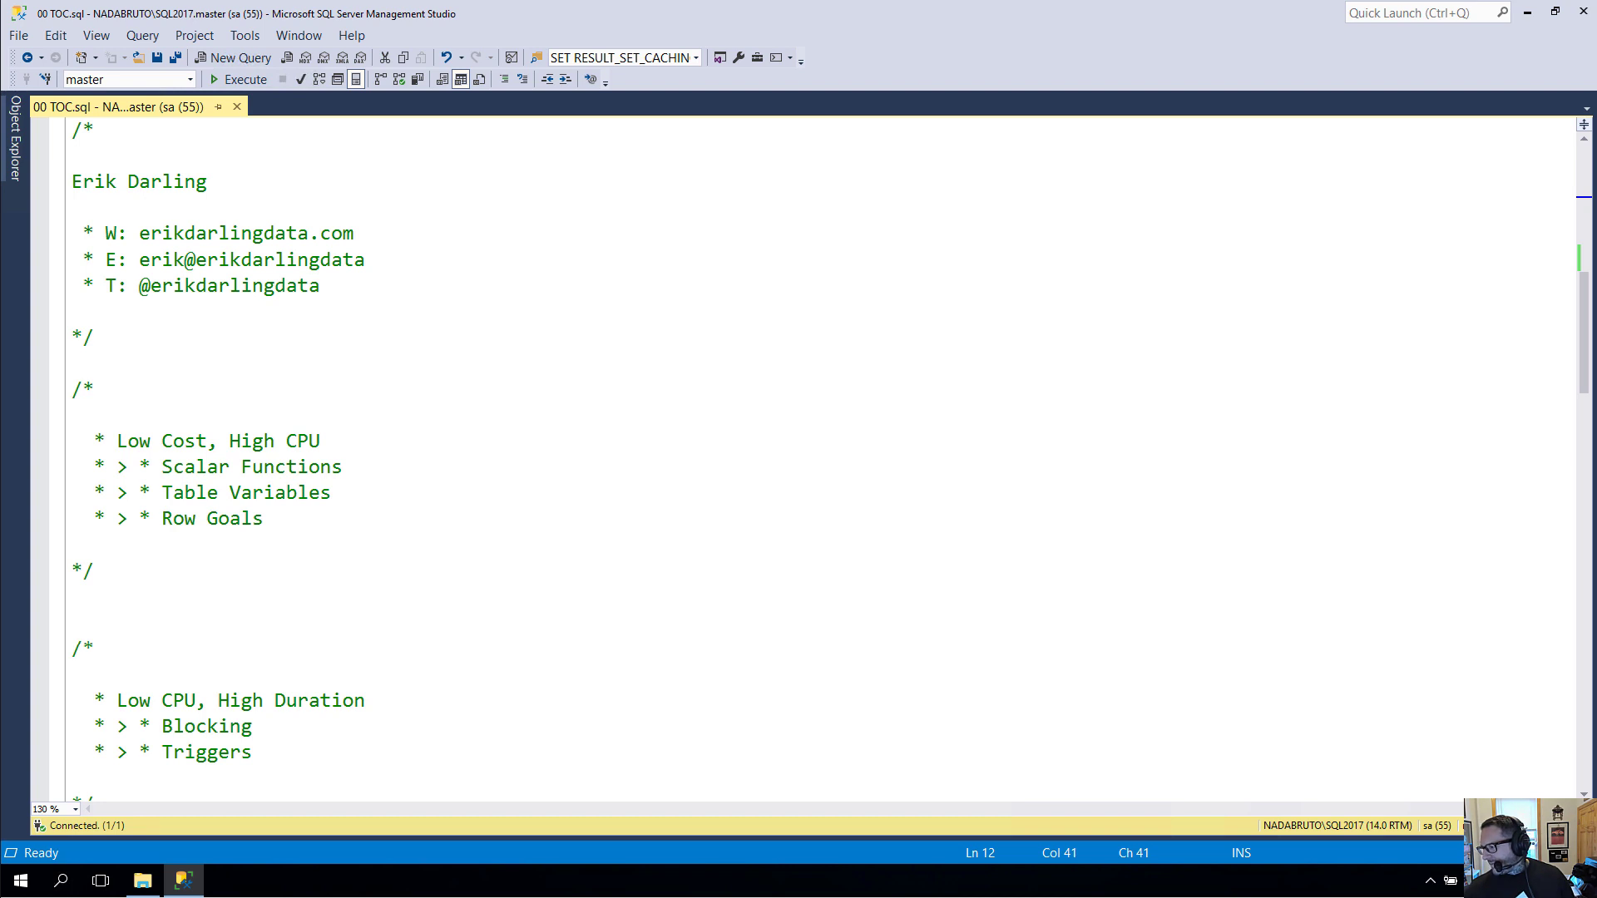
{"action": "mouse_move", "coordinate": [748, 465]}
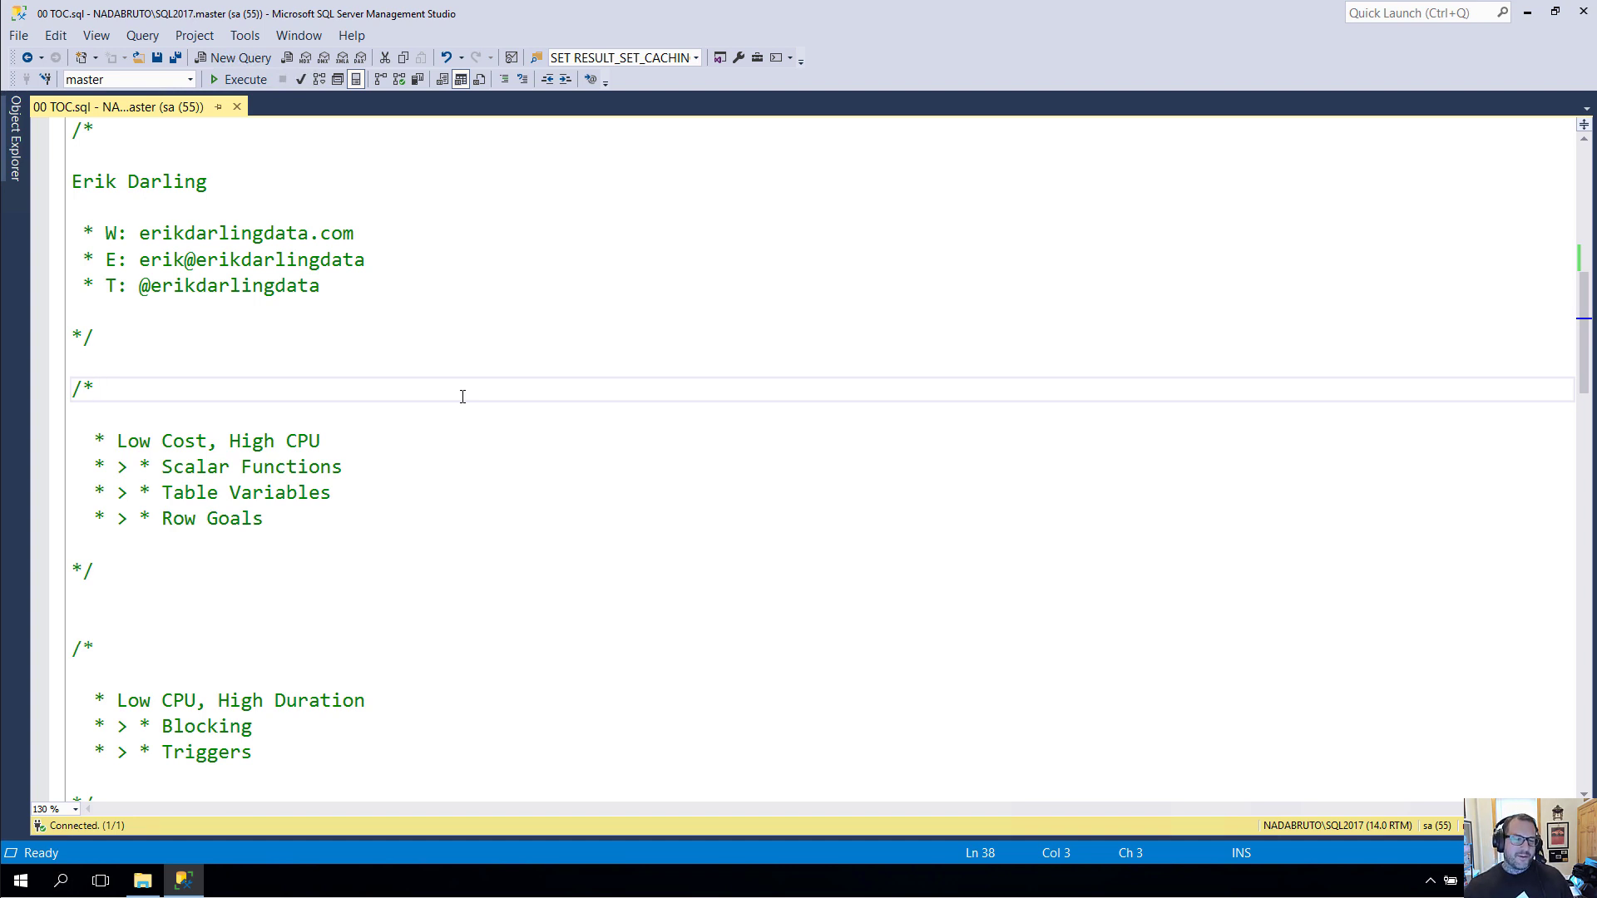
- Scroll through the Low CPU, High Duration block to the Spools section
{"action": "scroll", "scroll_direction": "down", "scroll_amount": 3}
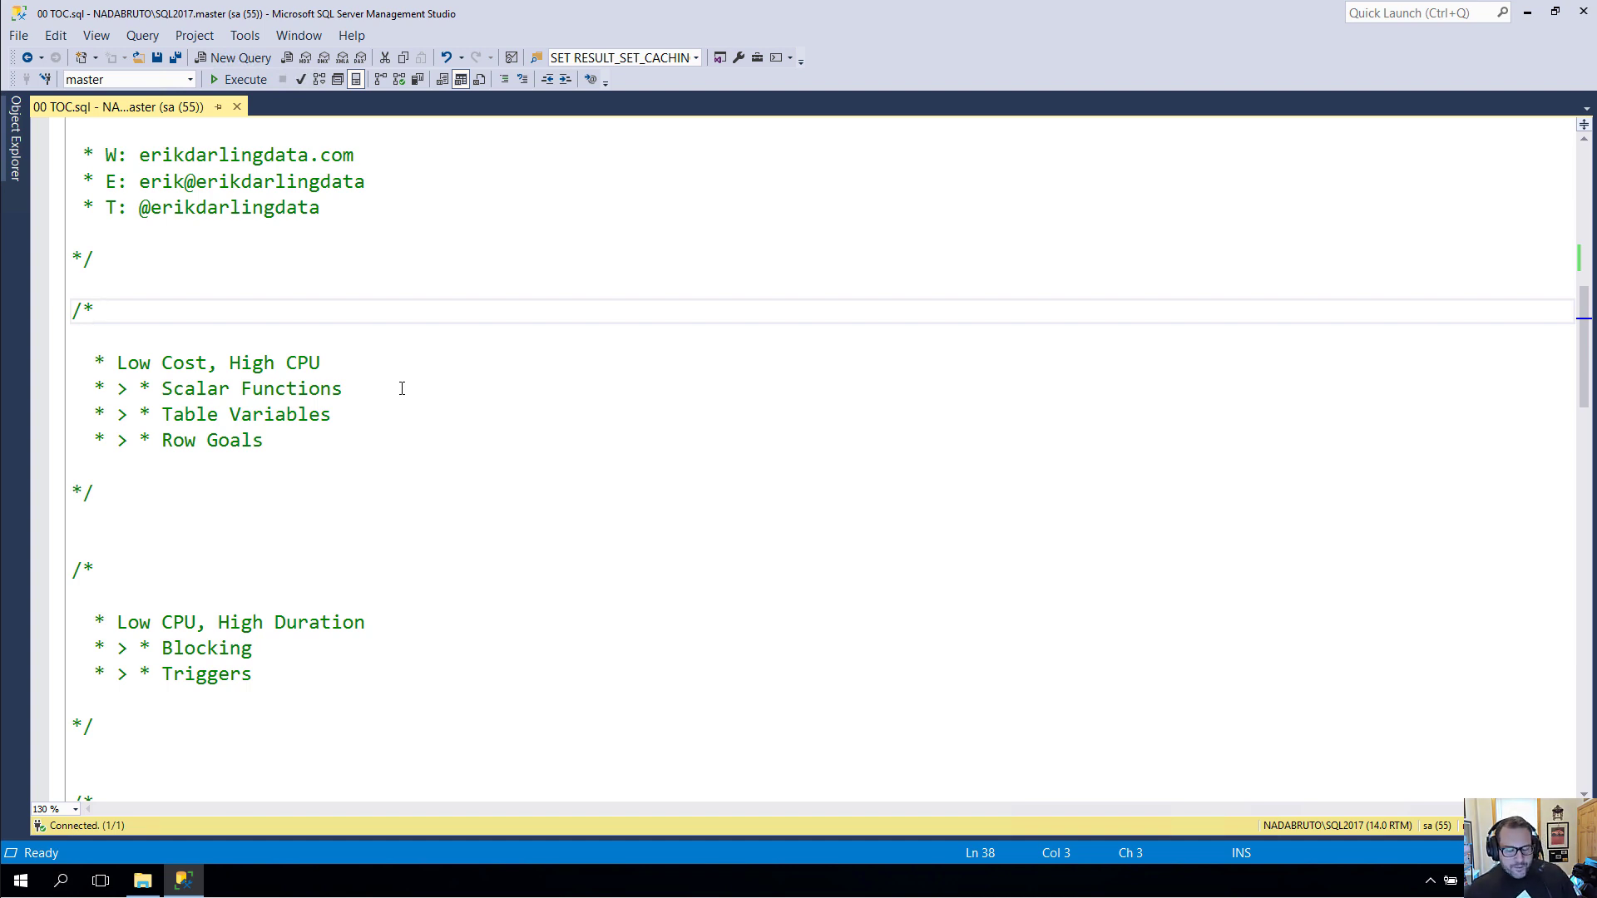
{"action": "left_click", "coordinate": [95, 311]}
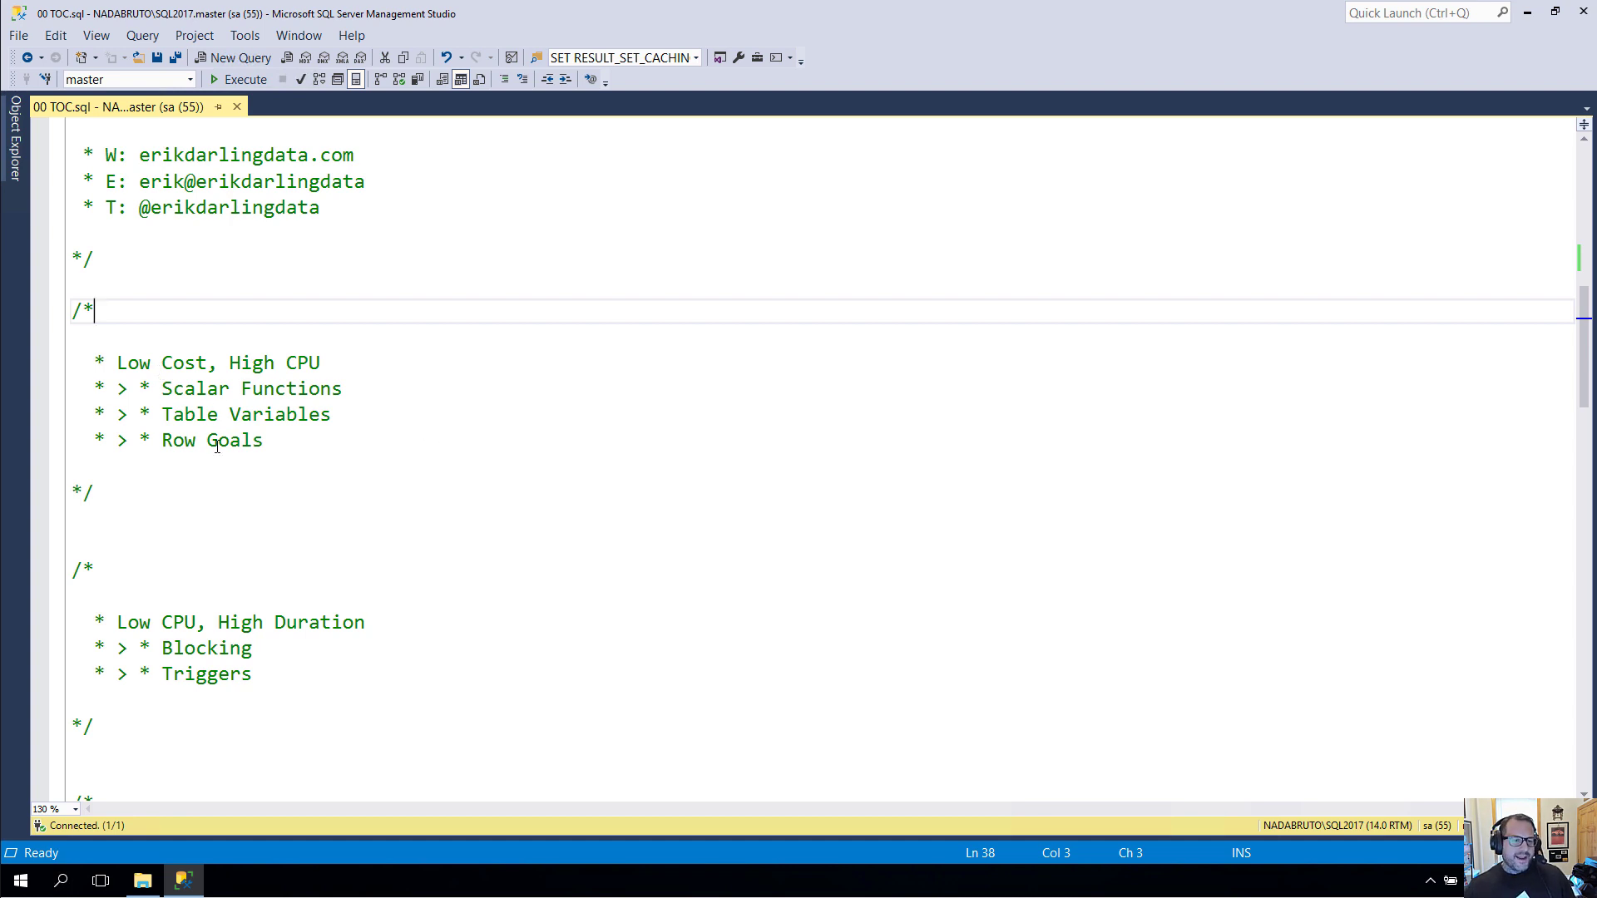
{"action": "scroll", "scroll_direction": "down", "scroll_amount": 3}
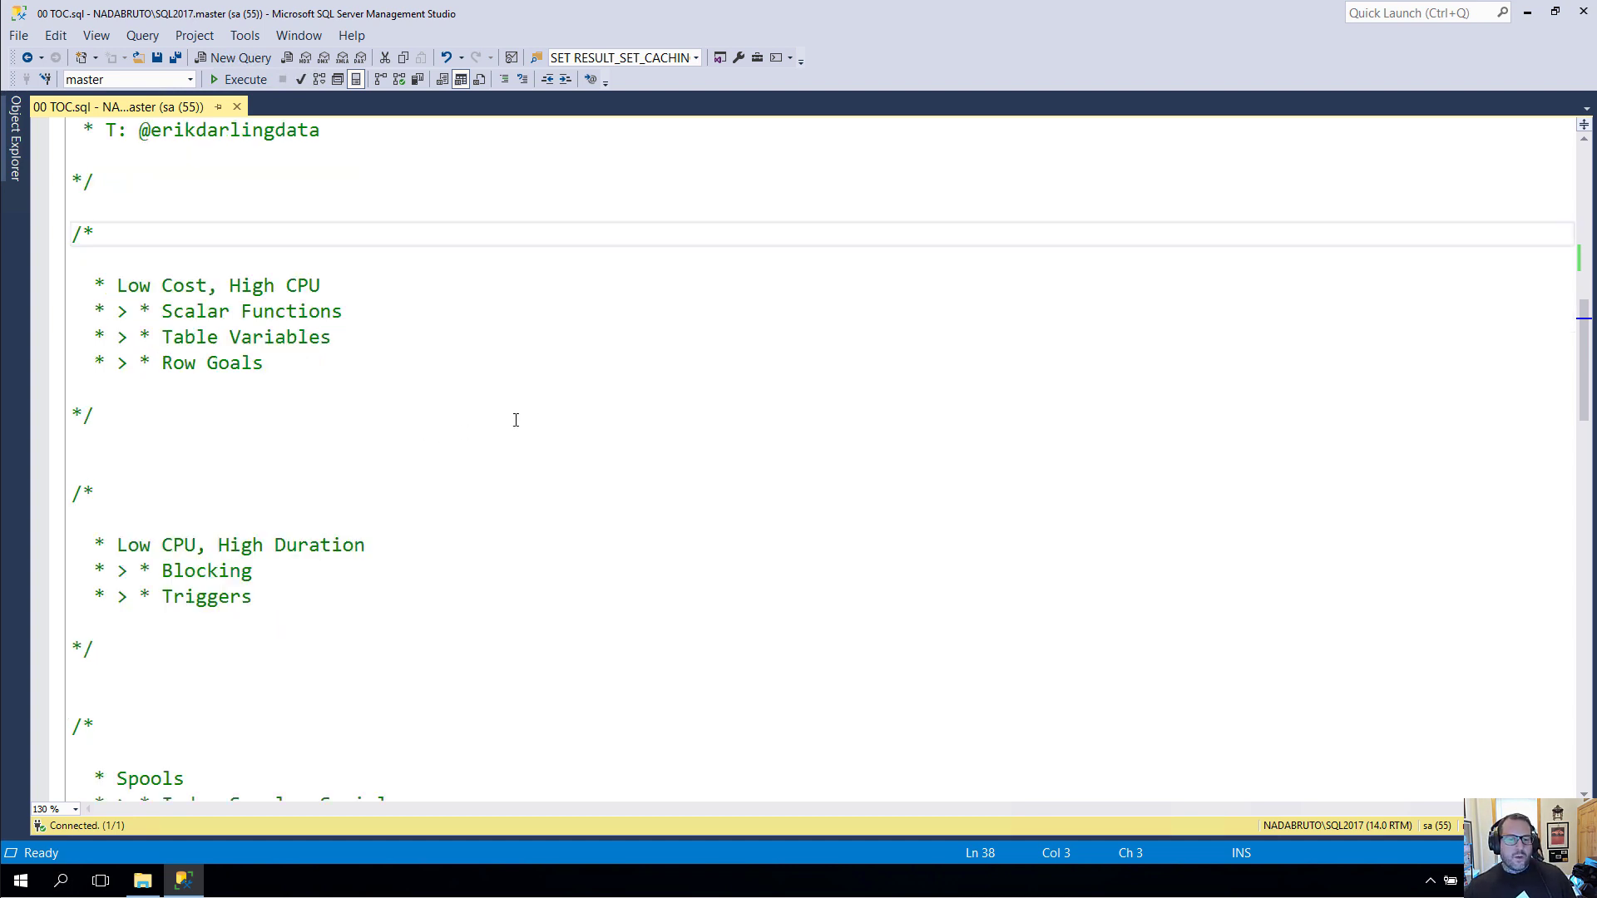
{"action": "scroll", "scroll_direction": "down", "scroll_amount": 3}
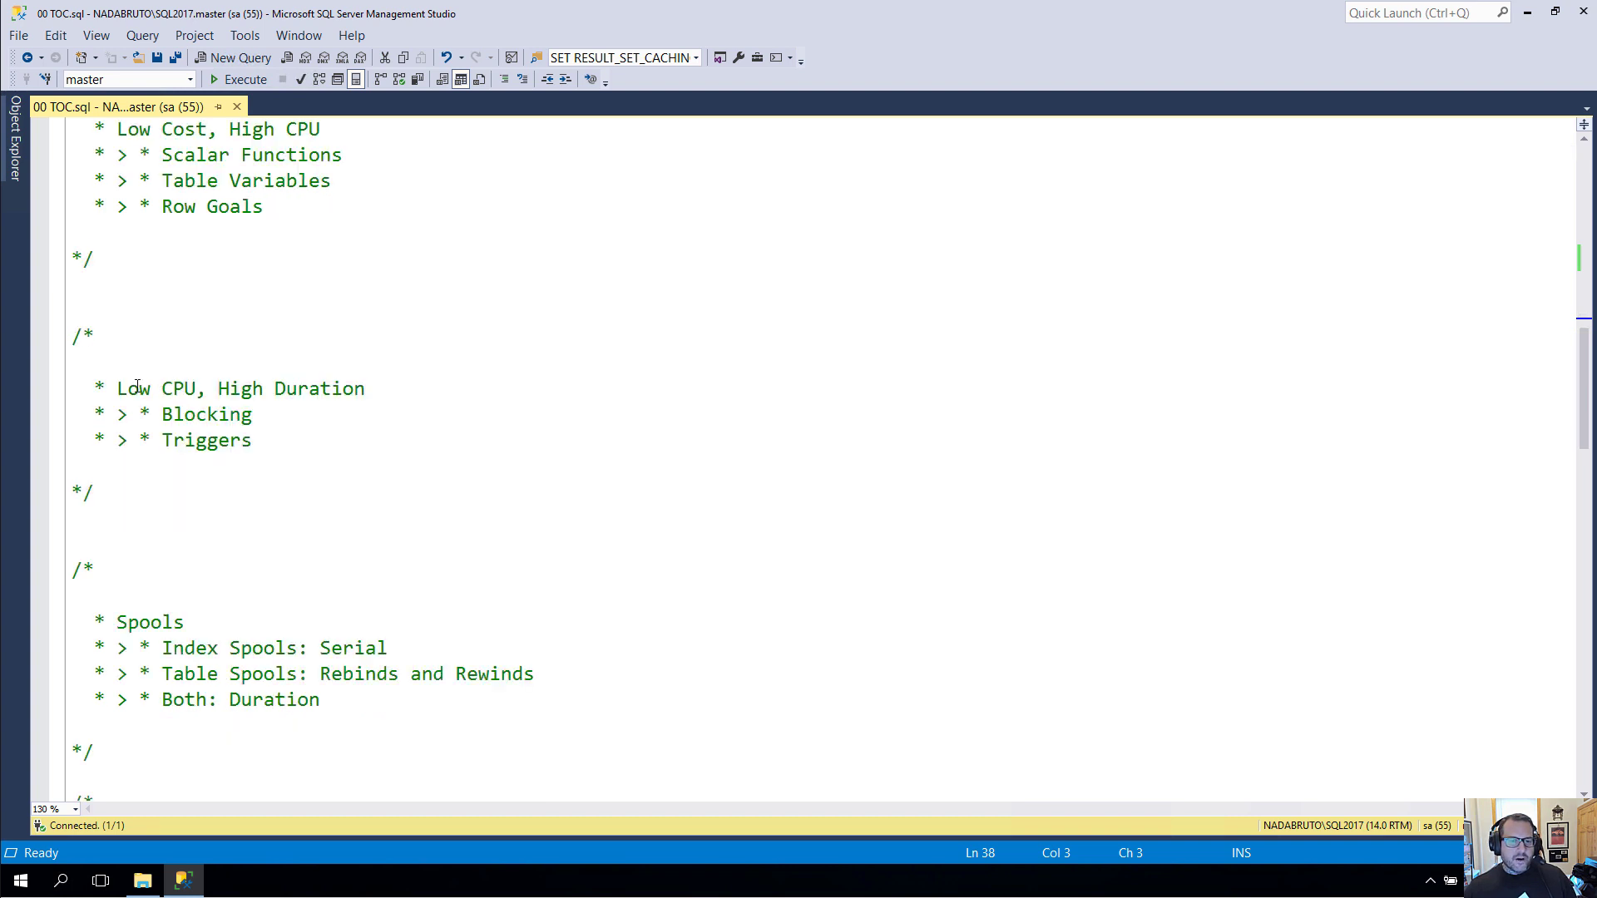
{"action": "mouse_move", "coordinate": [419, 396]}
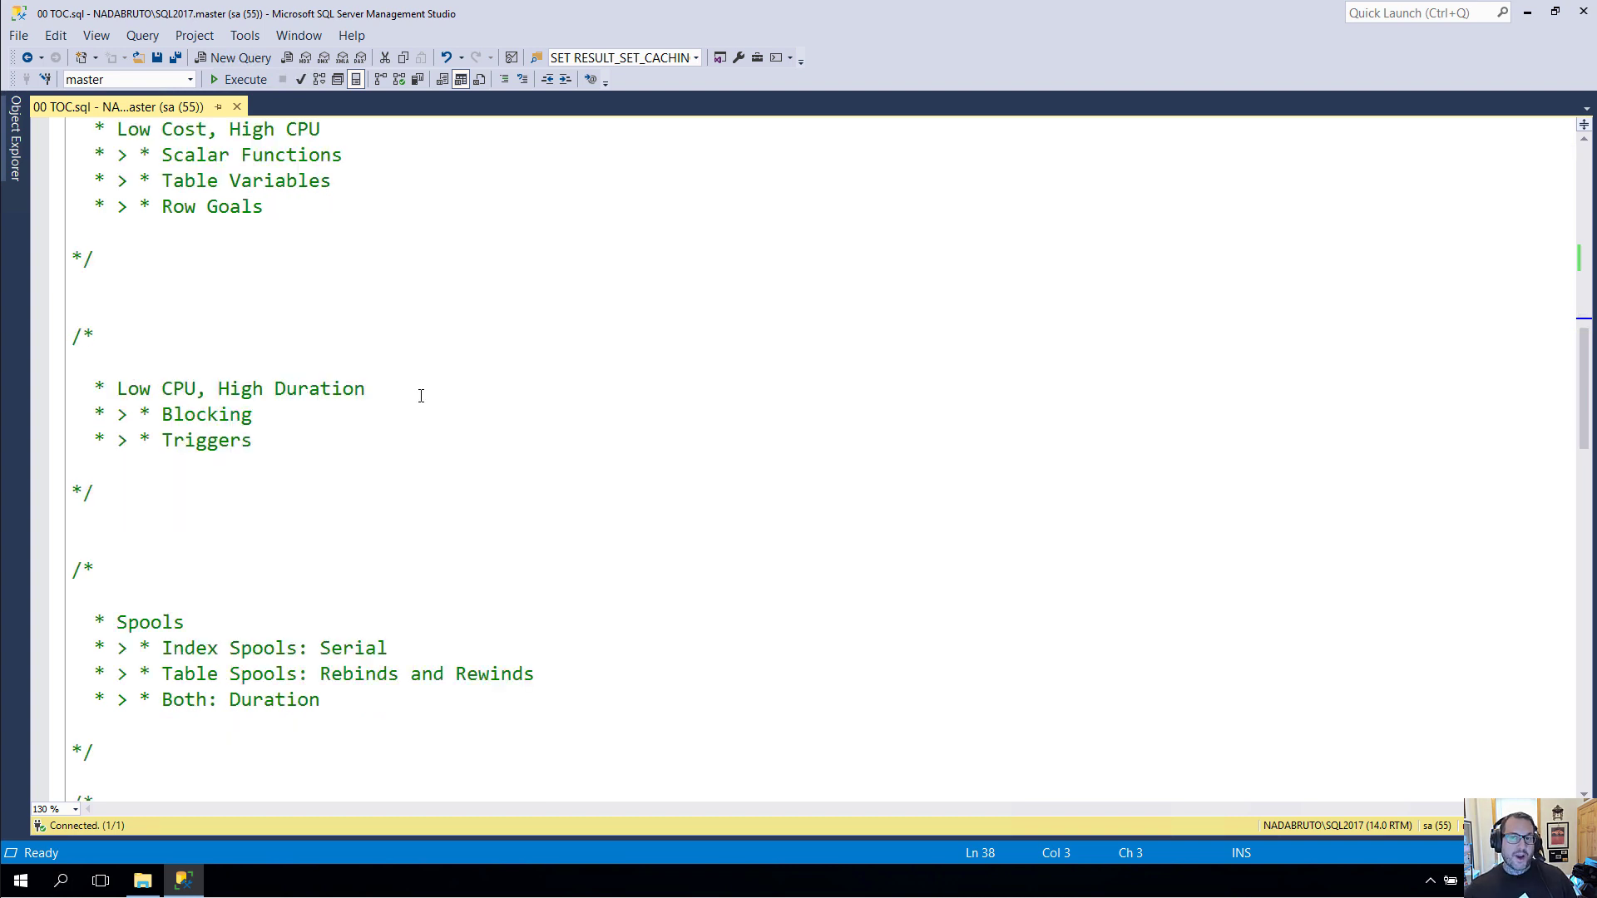
- Scroll on to the Parallelism and Sub-calls sections with their subtopics
{"action": "scroll", "scroll_direction": "down", "scroll_amount": 3}
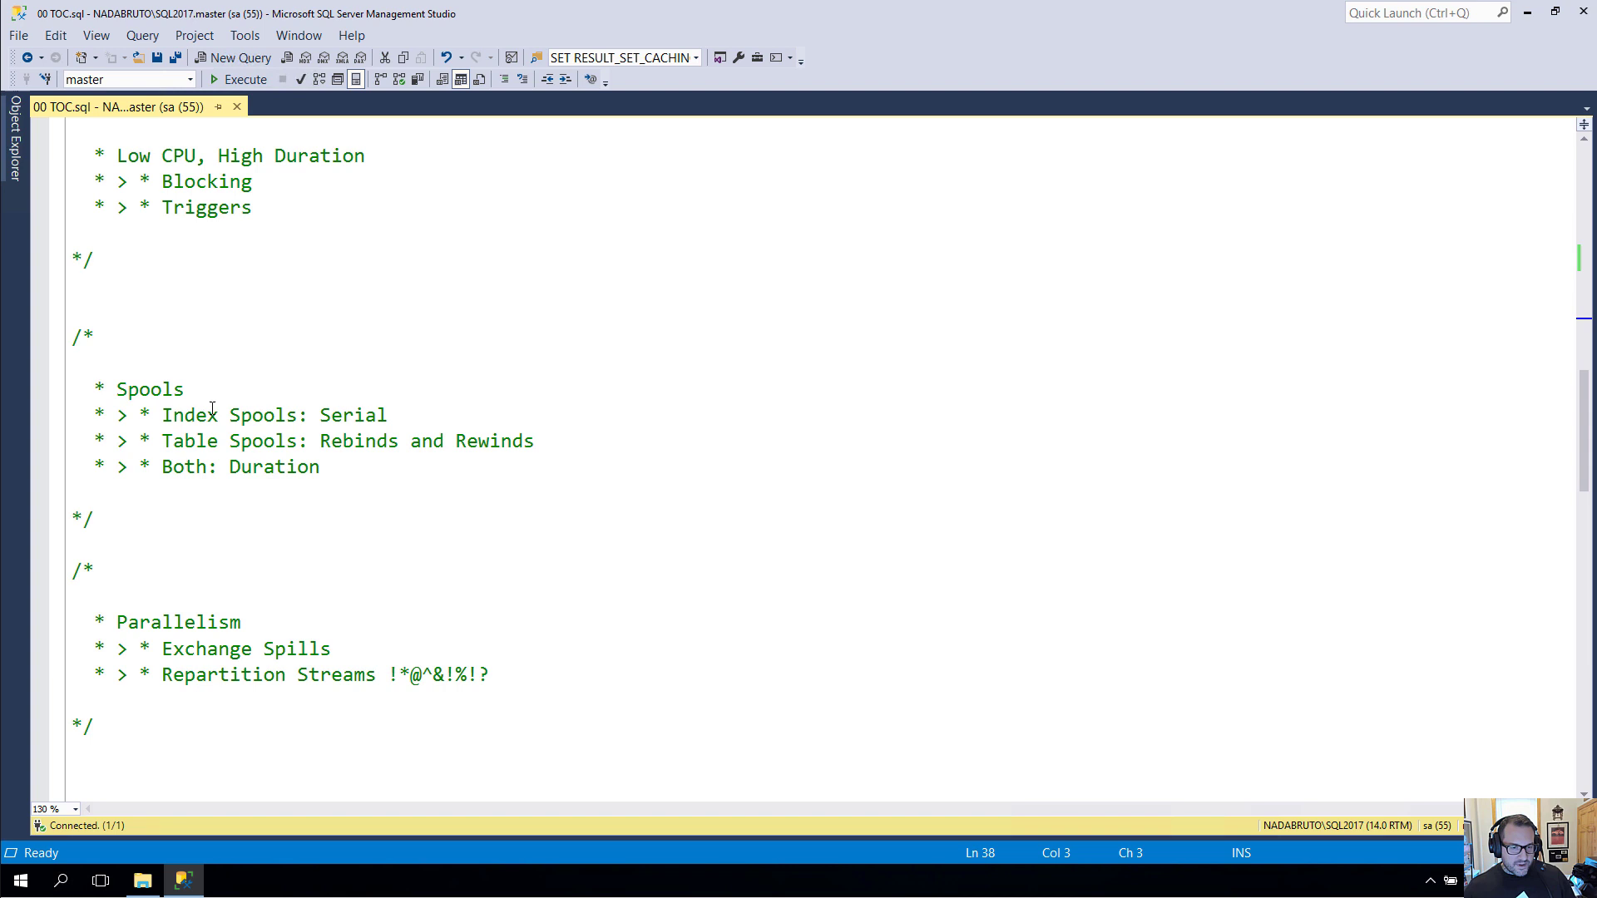
{"action": "scroll", "scroll_direction": "down", "scroll_amount": 3}
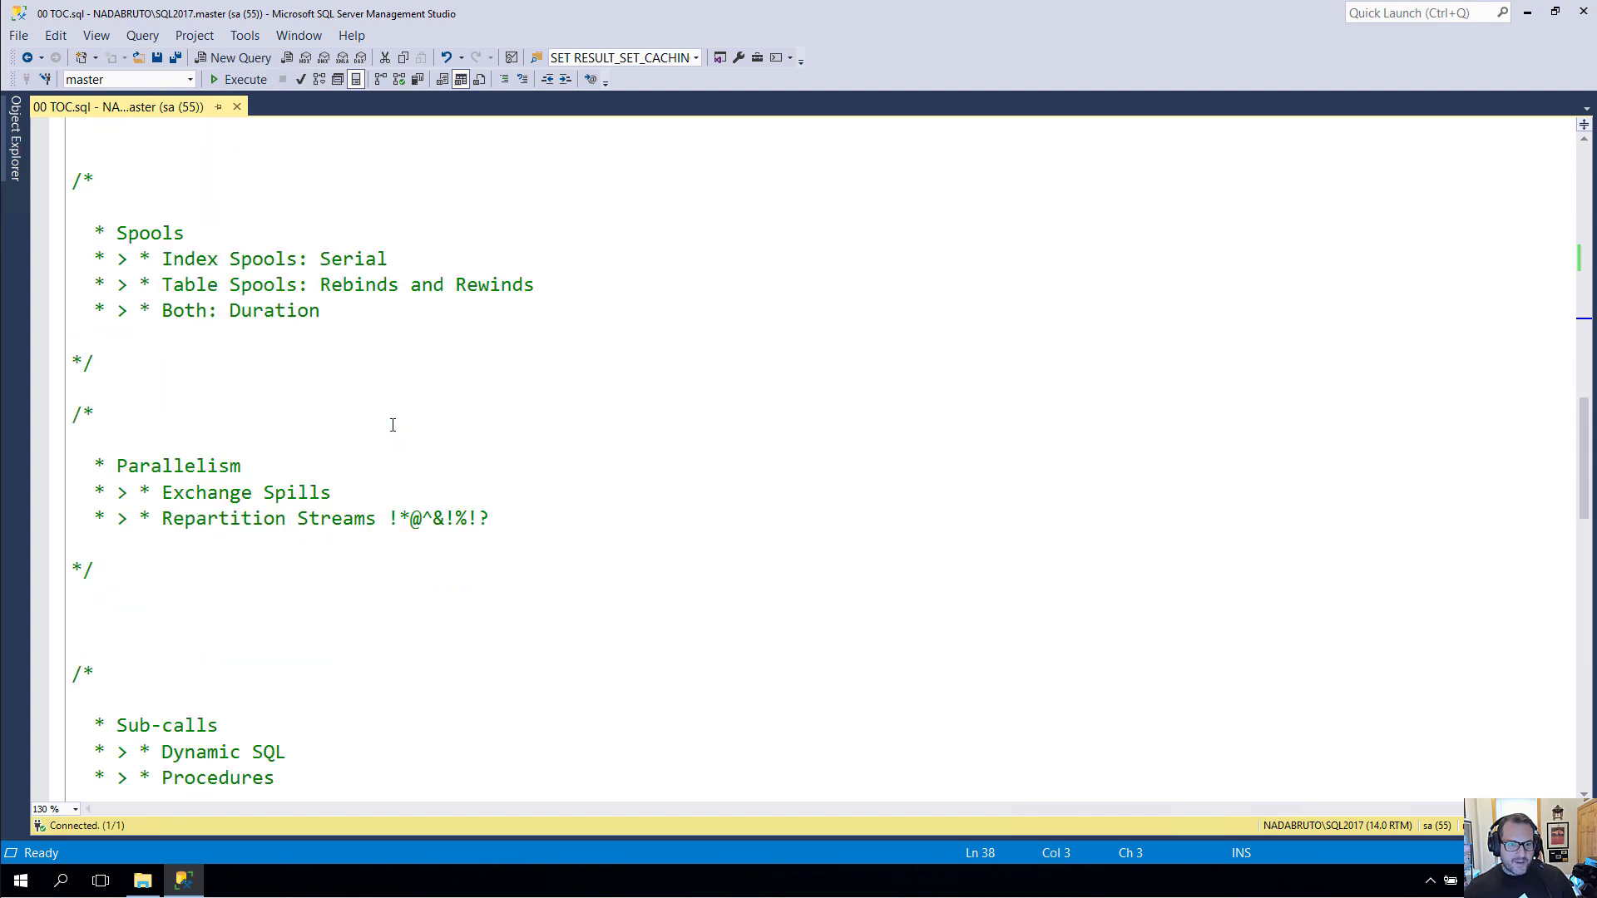
{"action": "scroll", "scroll_direction": "up", "scroll_amount": 3}
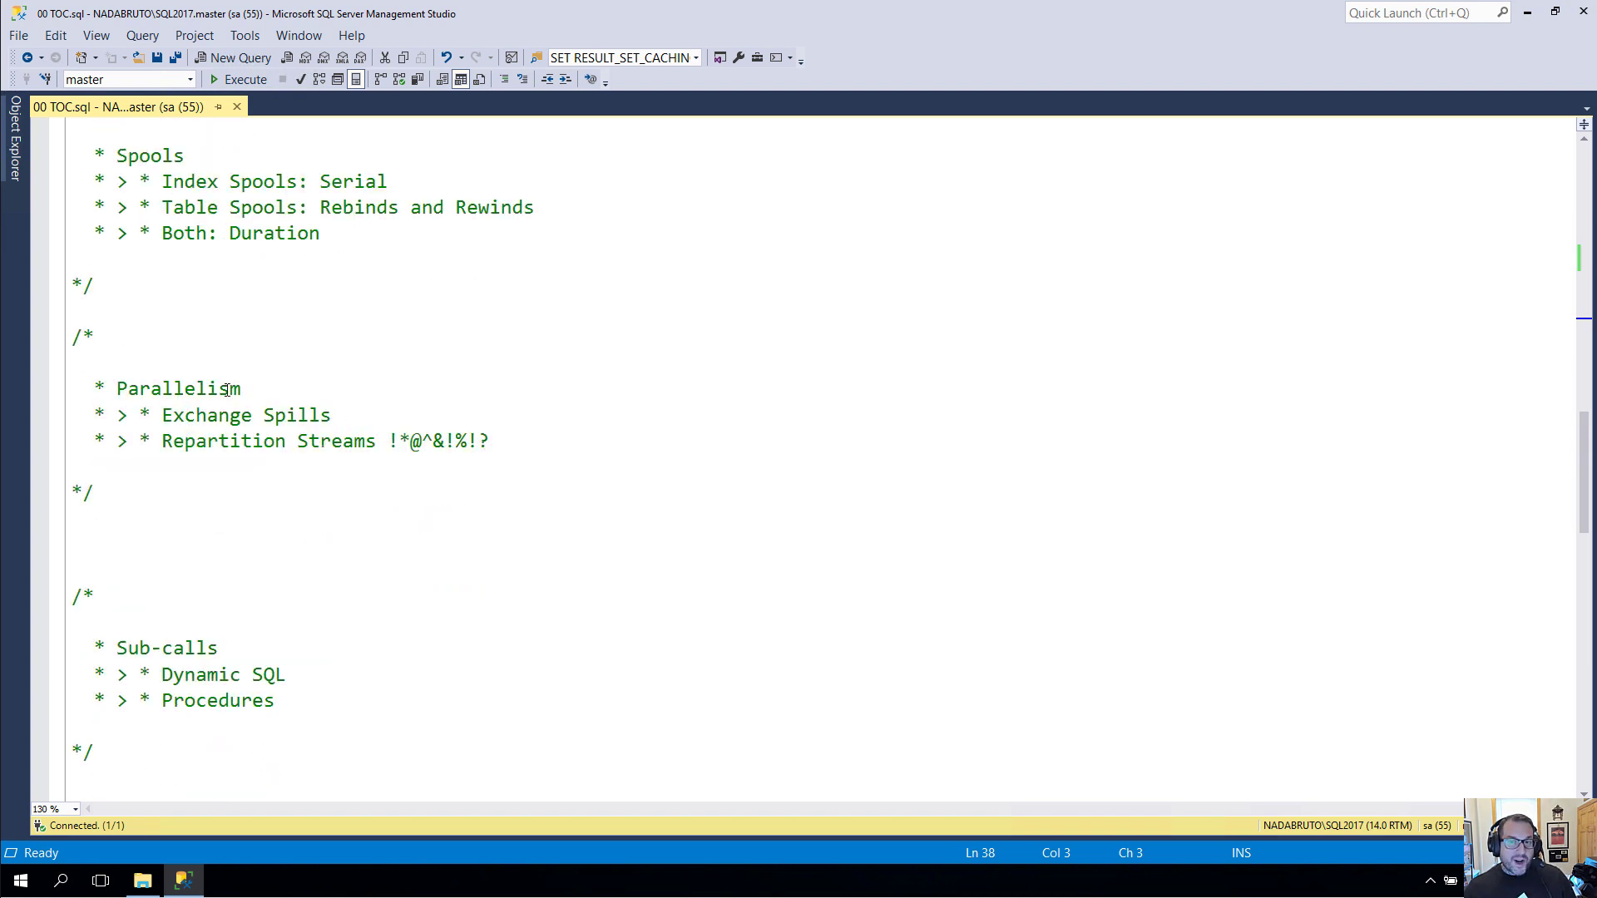
{"action": "scroll", "scroll_direction": "down", "scroll_amount": 3}
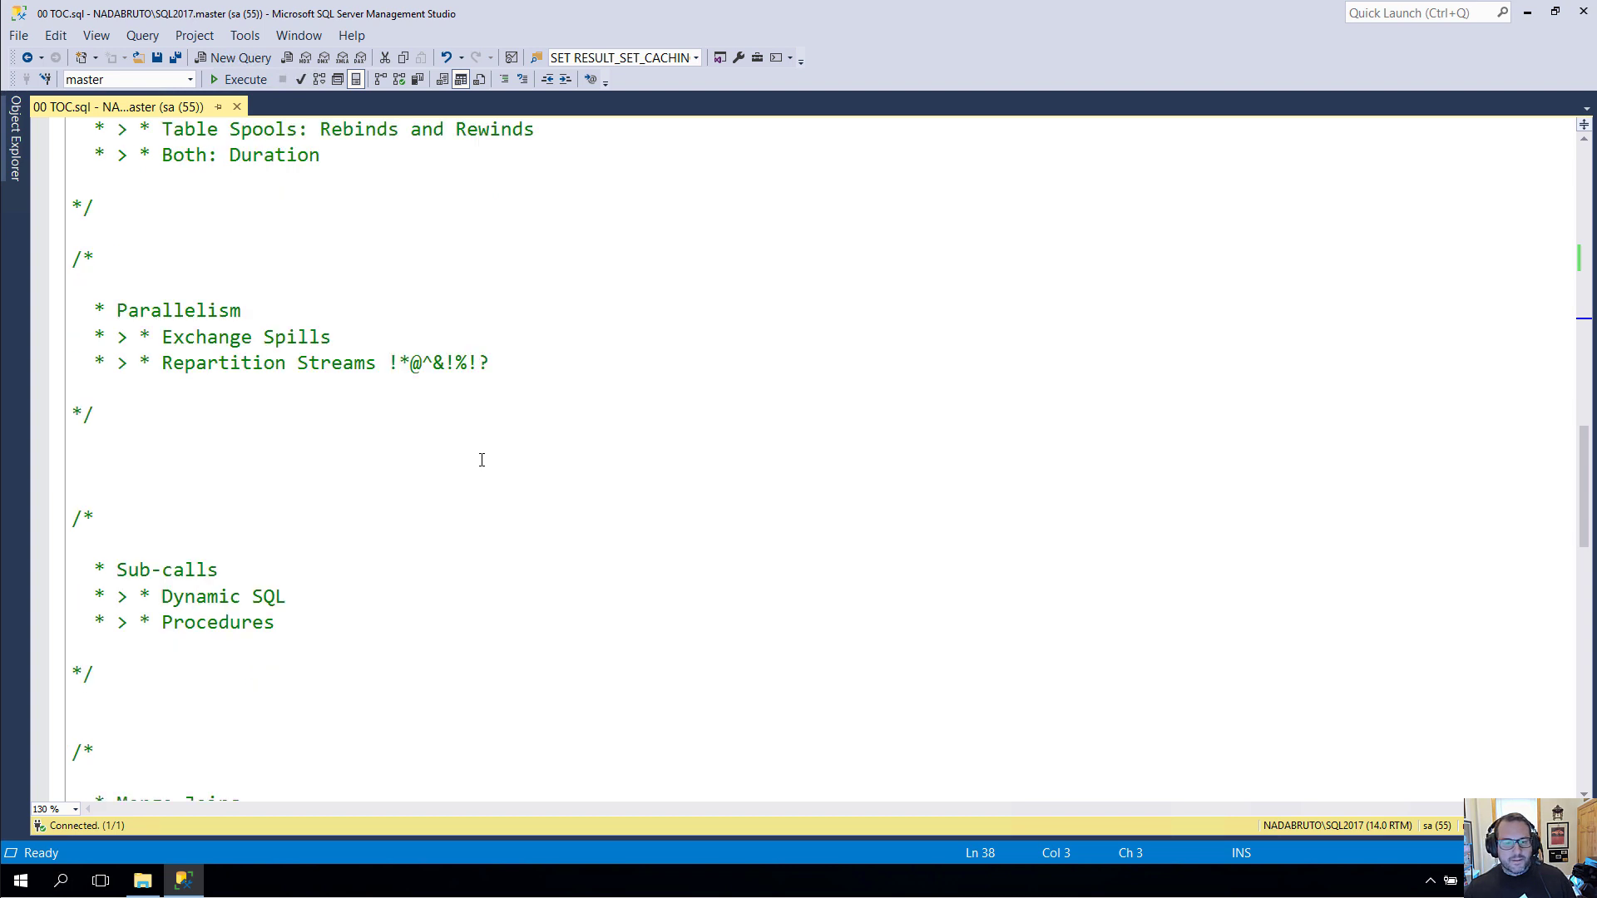
- Scroll past Sub-calls and Merge Joins to the final Parameter Related block on operator, batch and branch costs
{"action": "scroll", "scroll_direction": "down", "scroll_amount": 3}
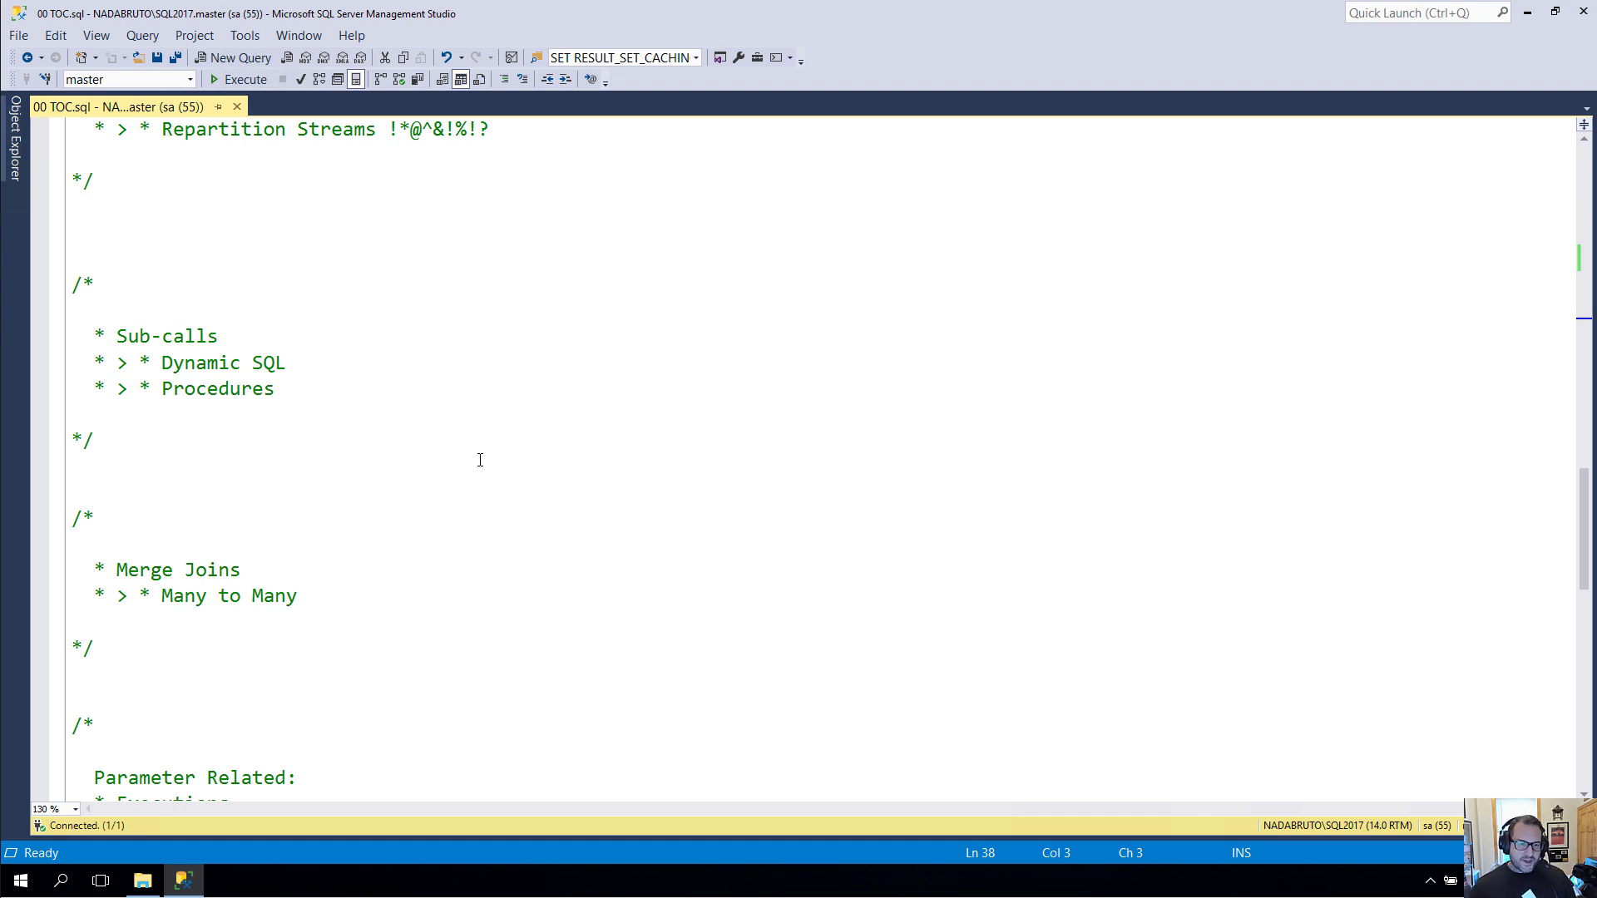
{"action": "scroll", "scroll_direction": "down", "scroll_amount": 3}
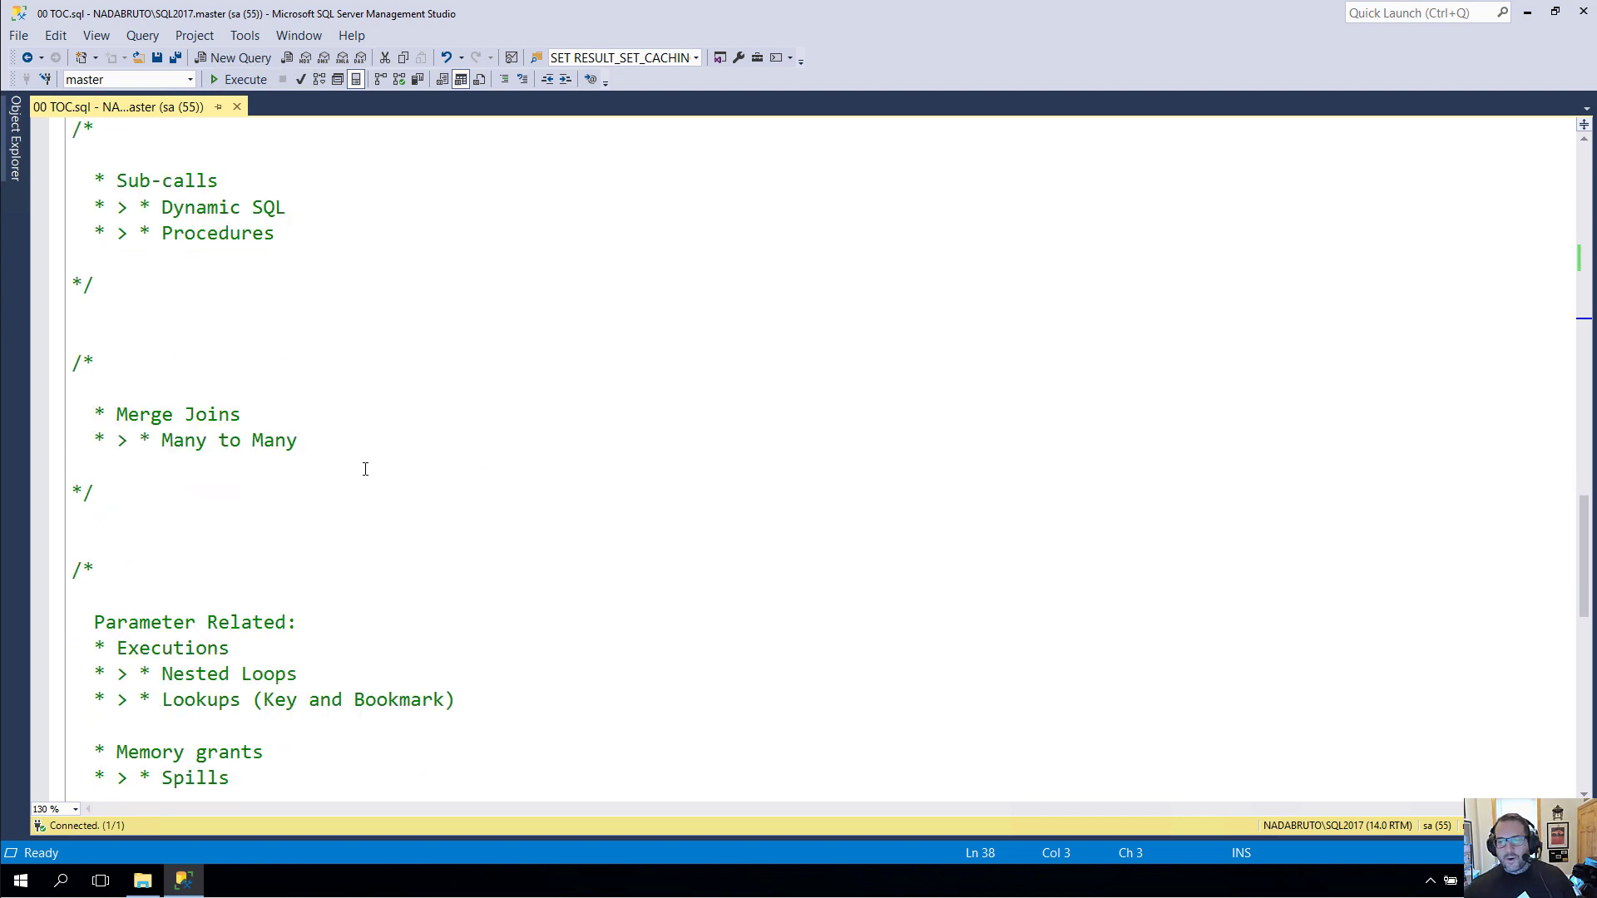
{"action": "mouse_move", "coordinate": [492, 479]}
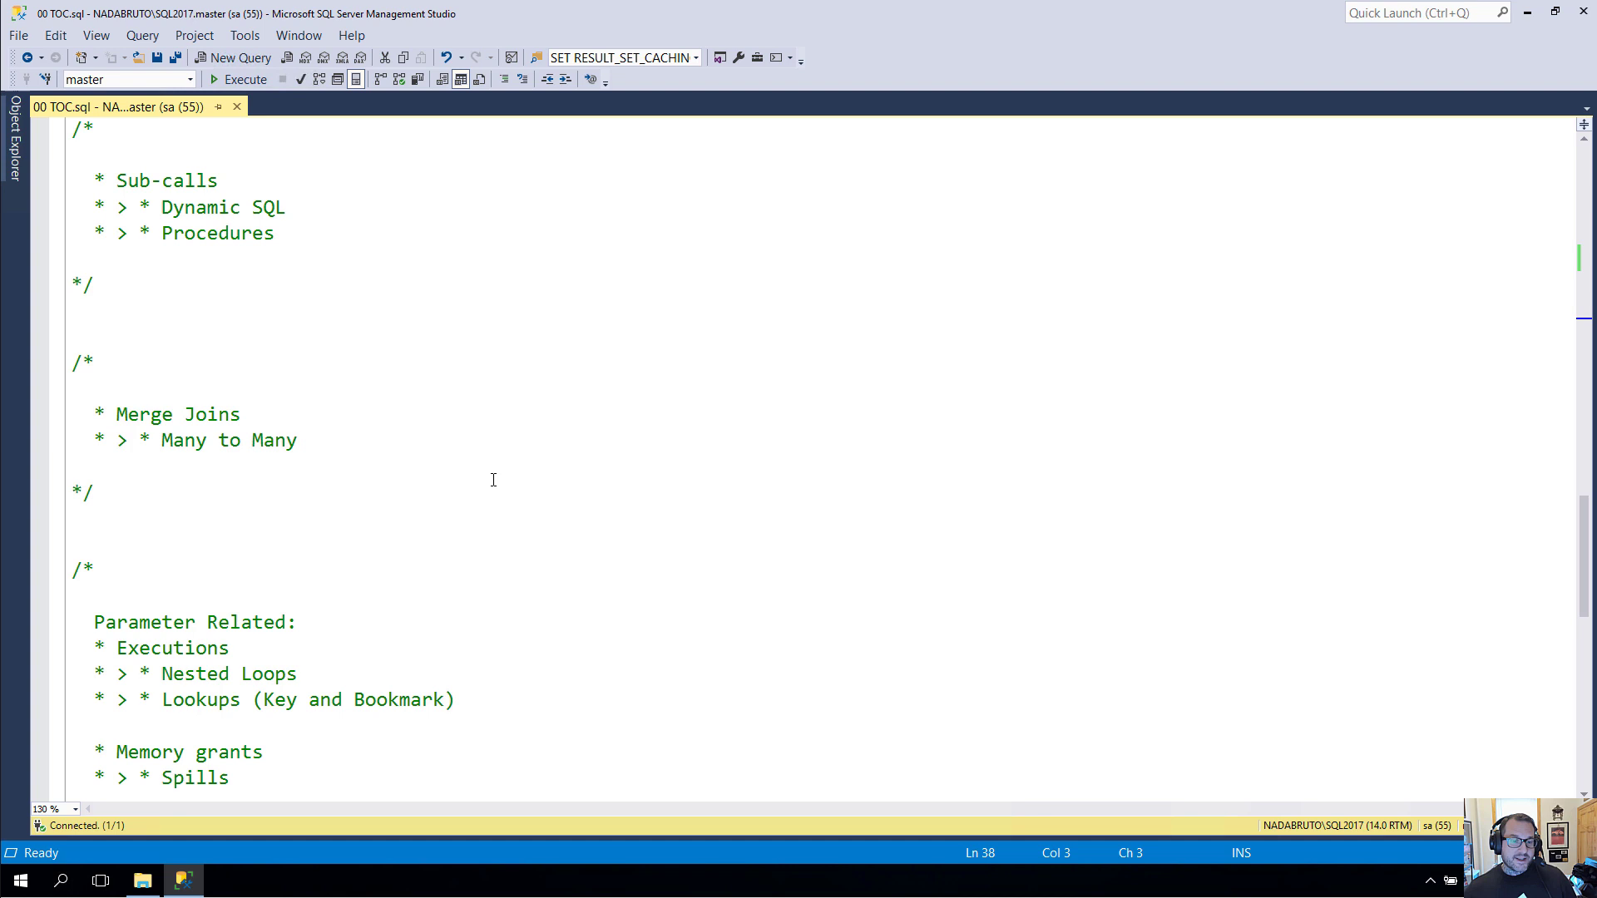
{"action": "scroll", "scroll_direction": "down", "scroll_amount": 3}
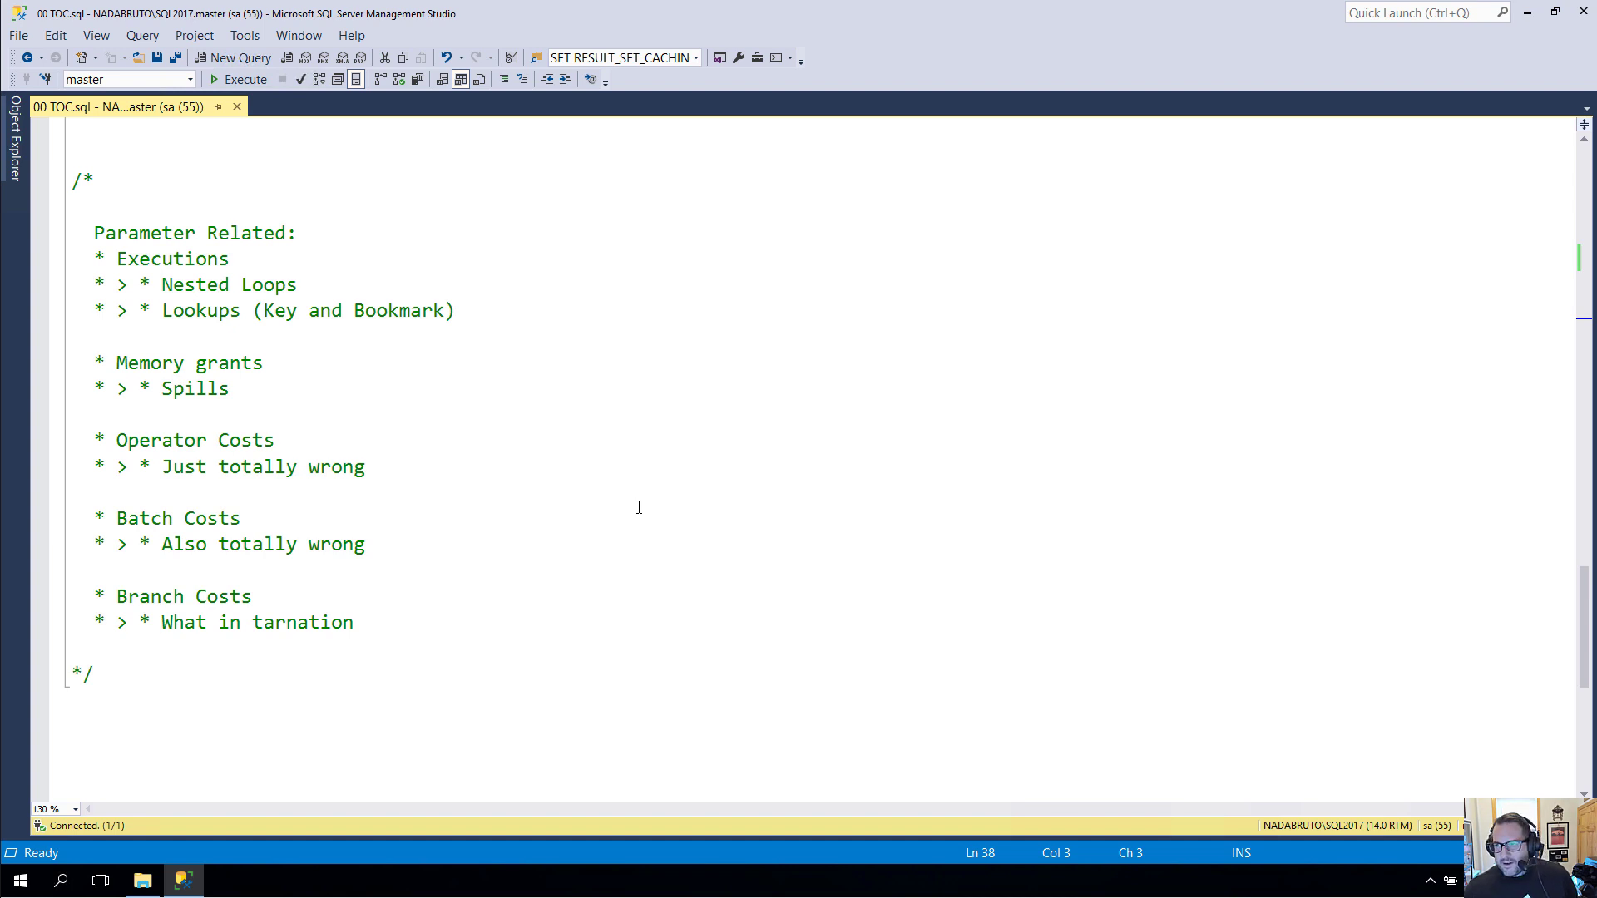
{"action": "mouse_move", "coordinate": [760, 533]}
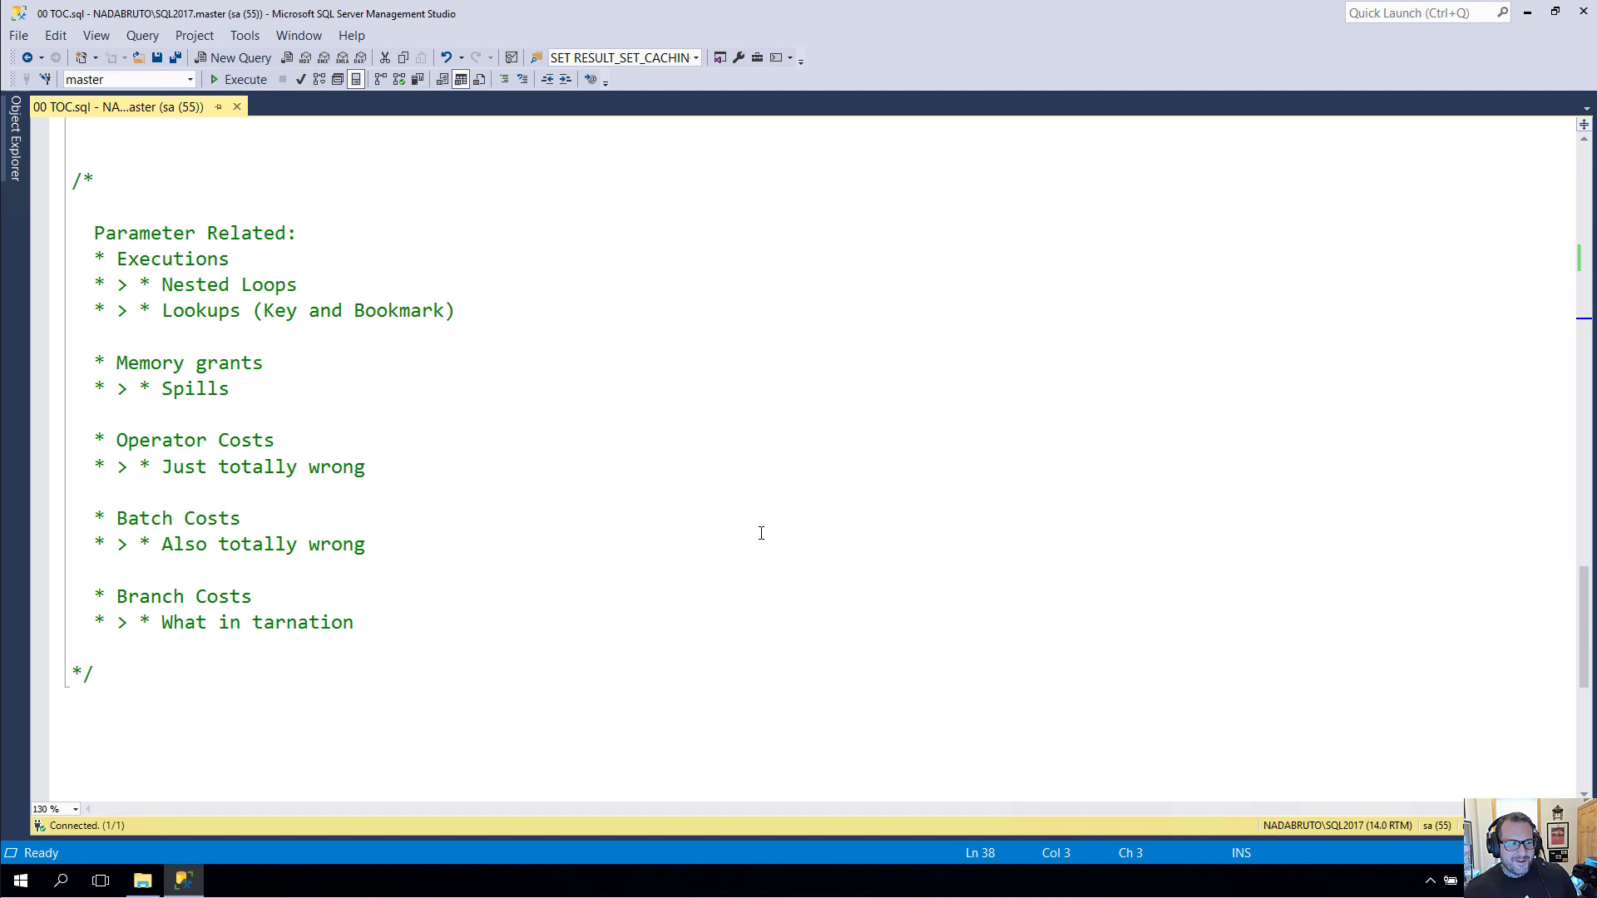
{"action": "mouse_move", "coordinate": [913, 369]}
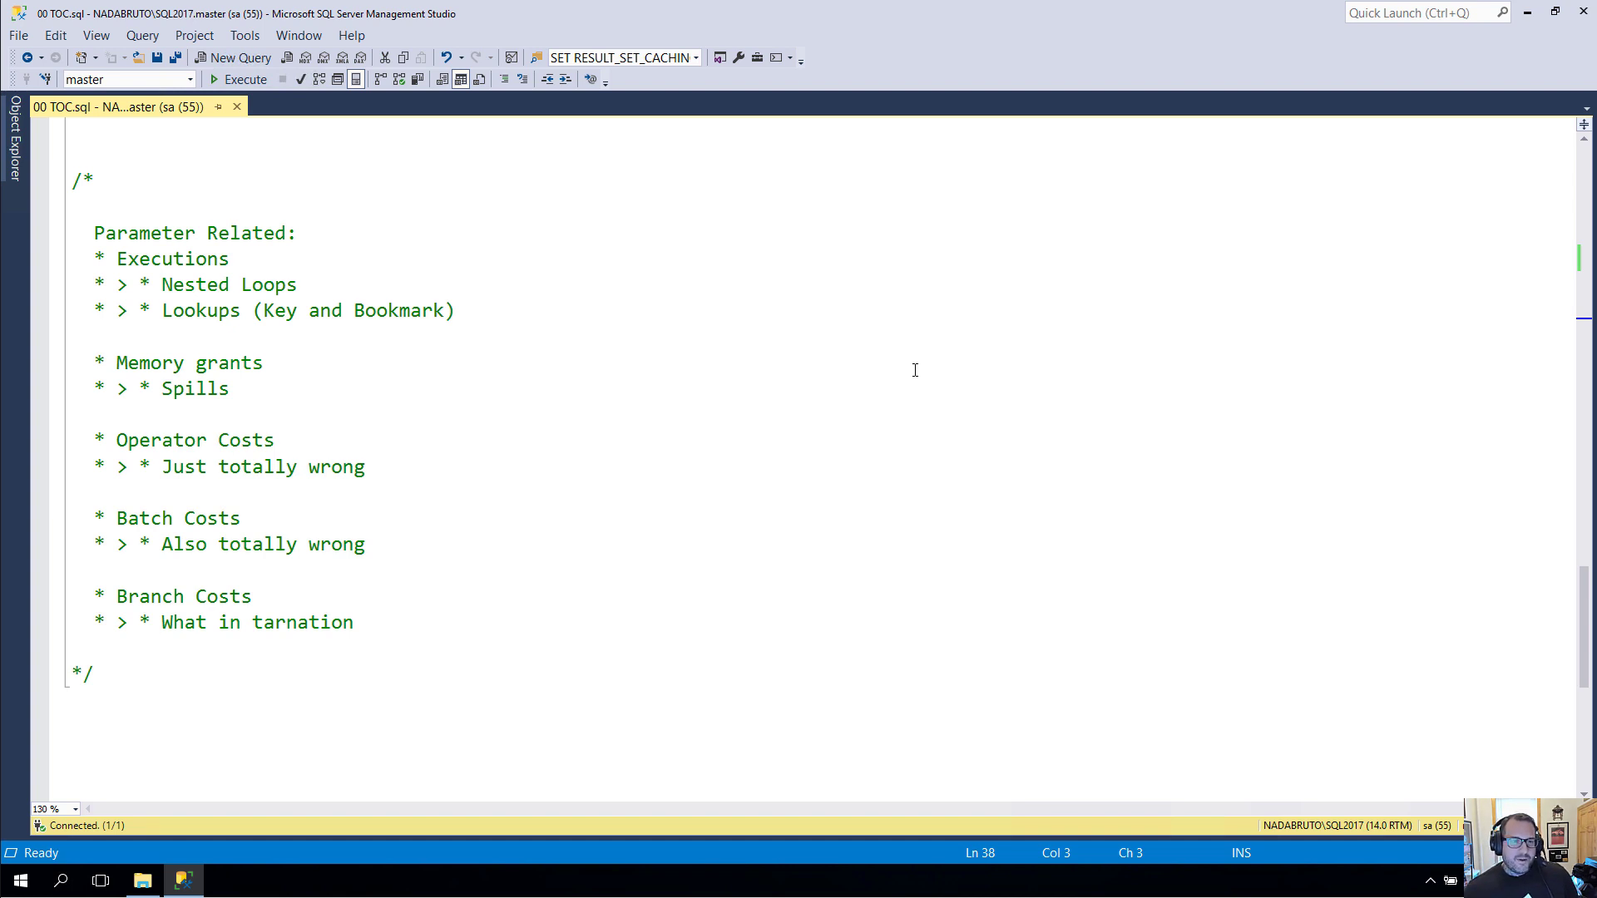
{"action": "mouse_move", "coordinate": [1060, 134]}
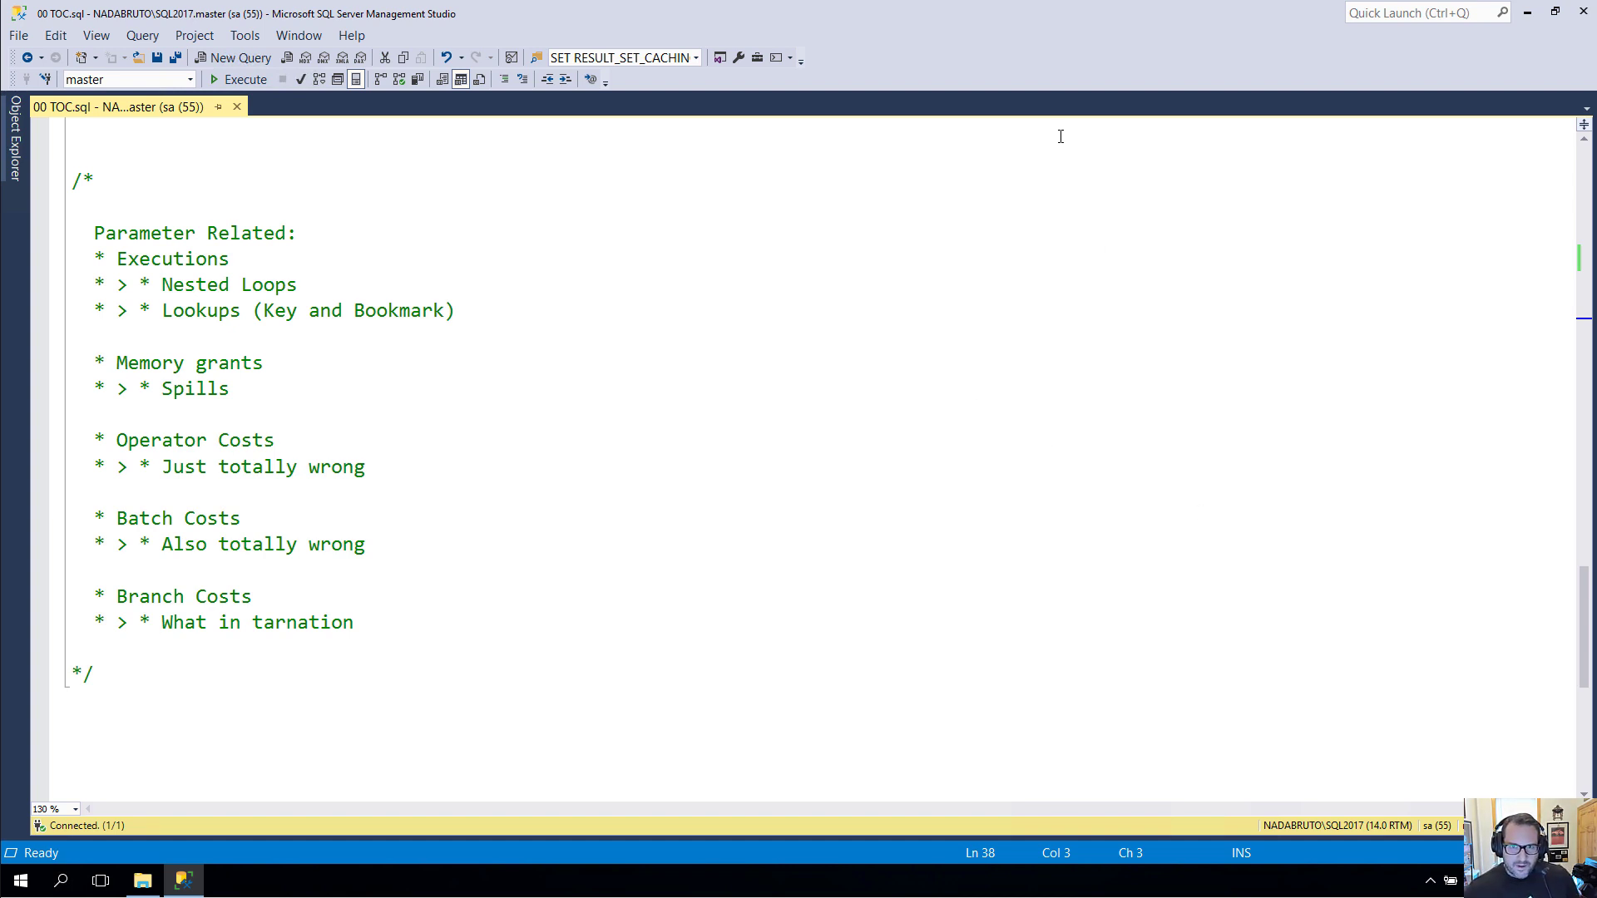
{"action": "mouse_move", "coordinate": [1096, 247]}
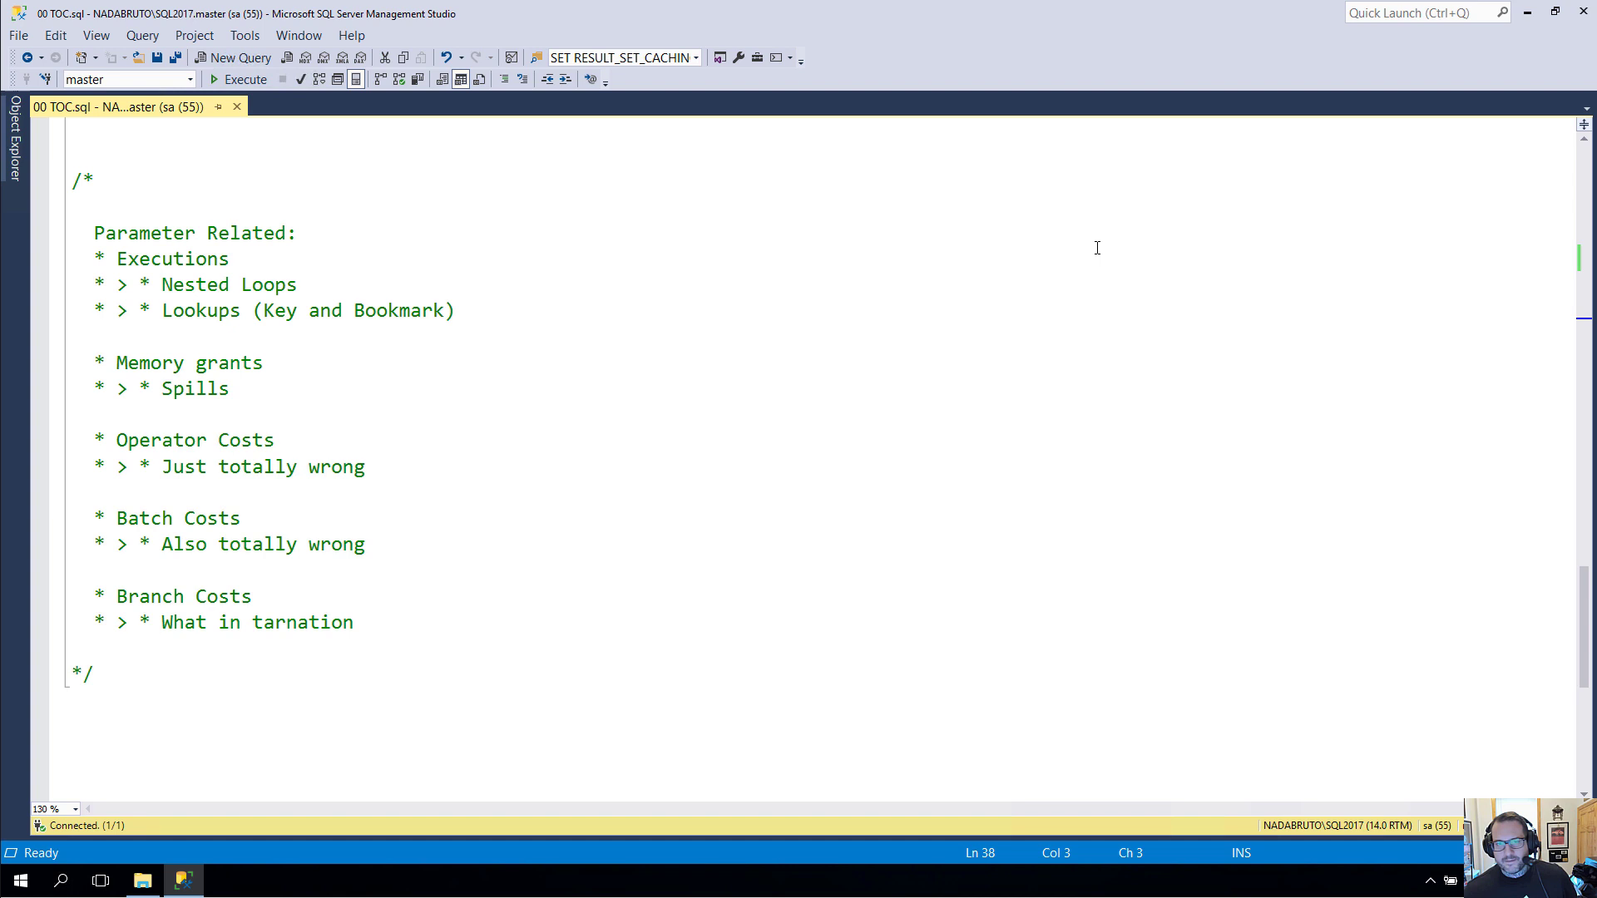